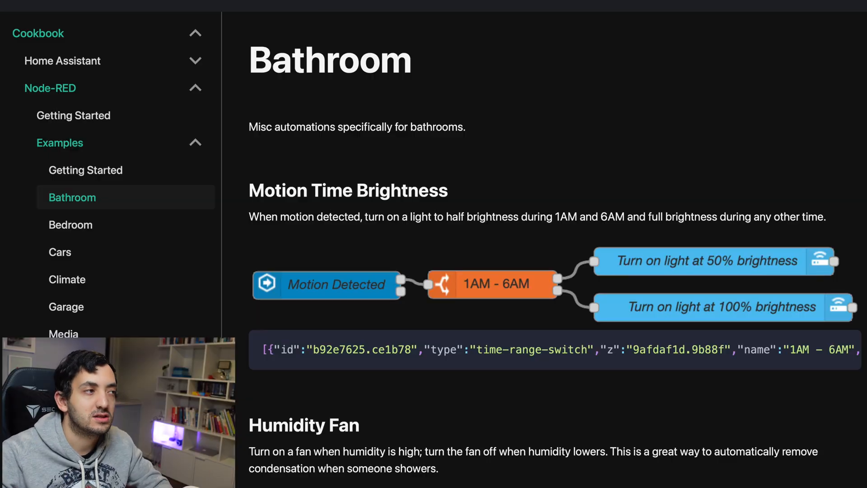
pyautogui.moveTo(136, 204)
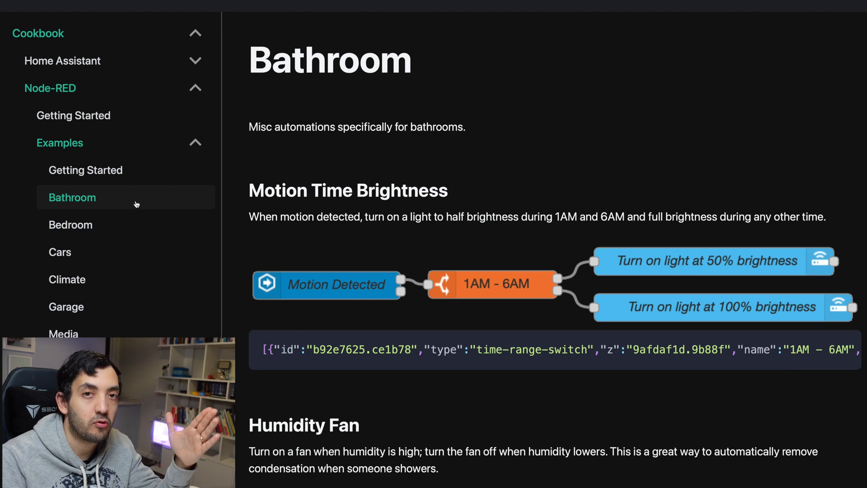
pyautogui.moveTo(131, 206)
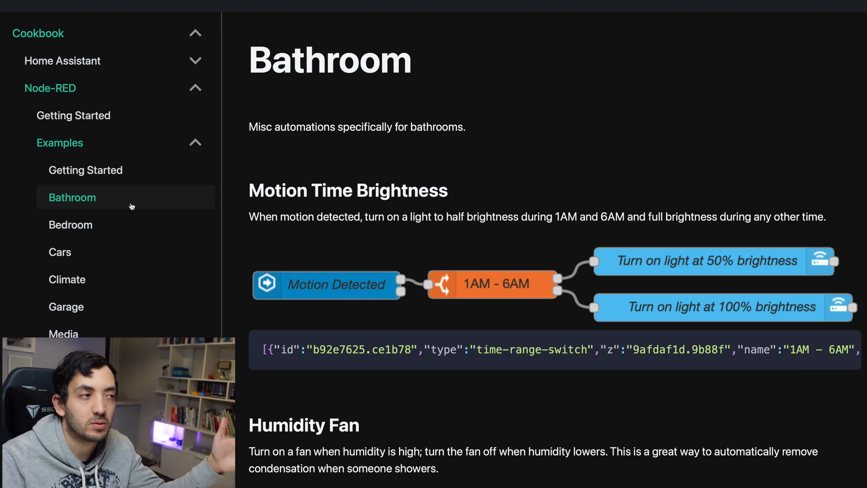
# - Scroll the Cookbook Bathroom page and copy the Motion Time Brightness flow JSON
pyautogui.scroll(-3)
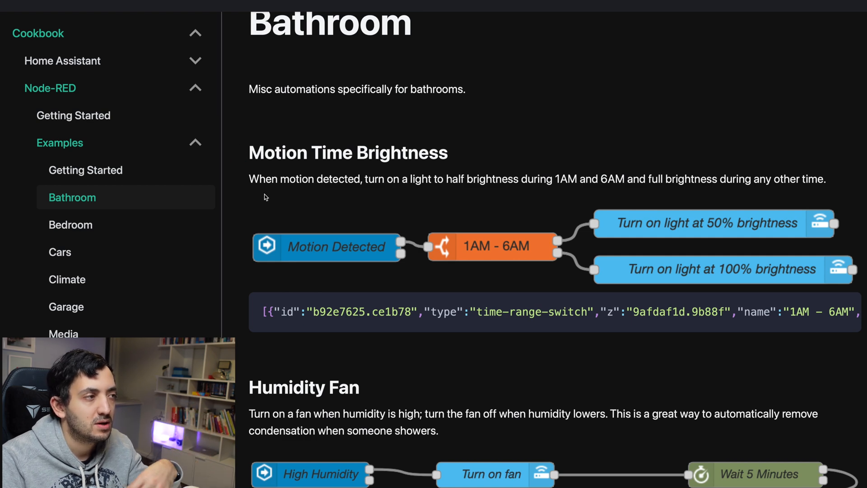
pyautogui.moveTo(318, 261)
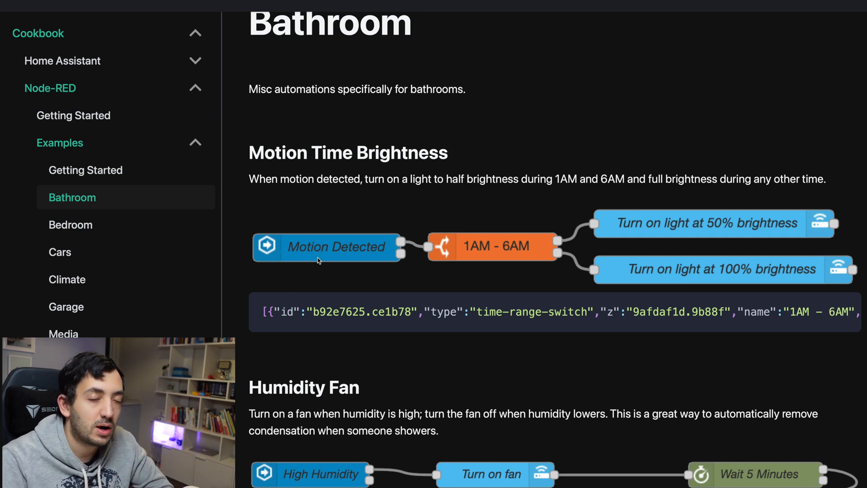
pyautogui.moveTo(263, 275)
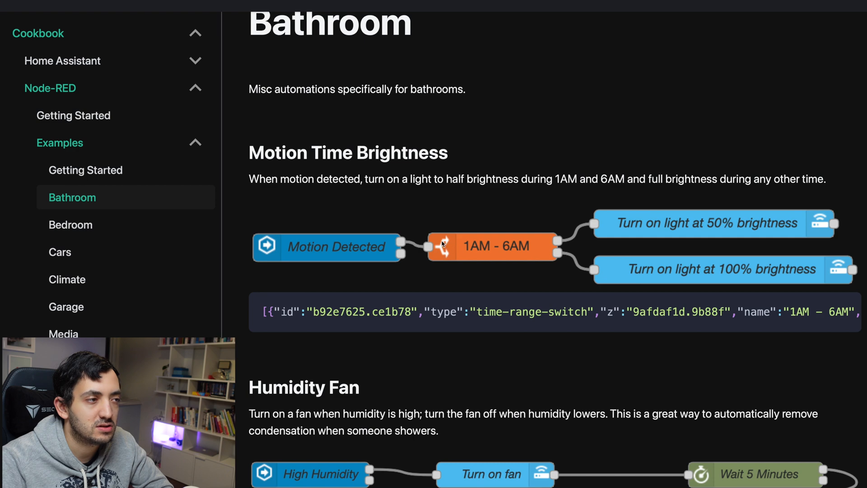
pyautogui.moveTo(579, 231)
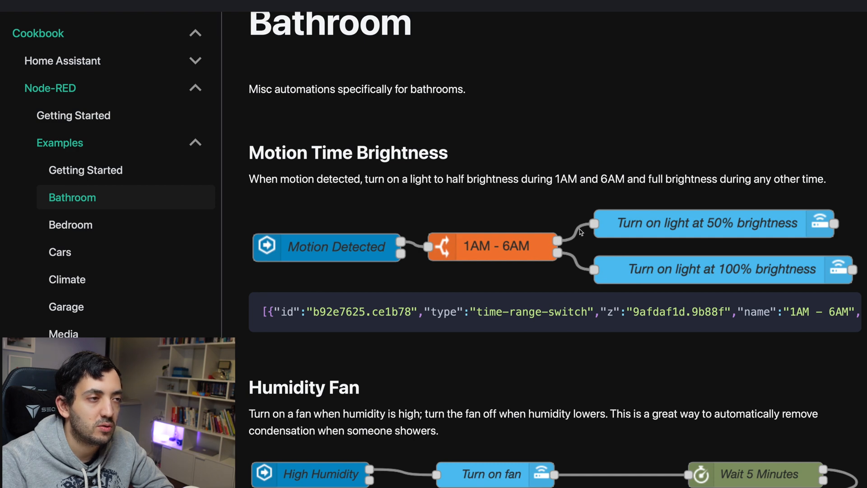
pyautogui.moveTo(688, 220)
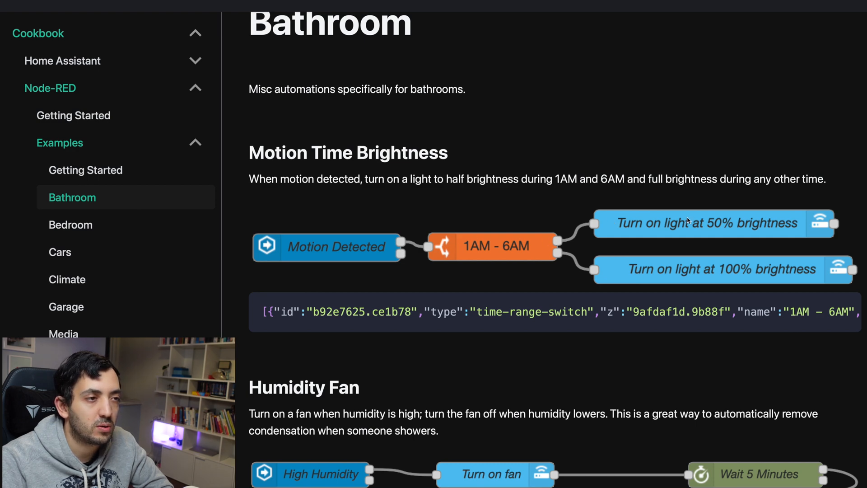
pyautogui.moveTo(556, 246)
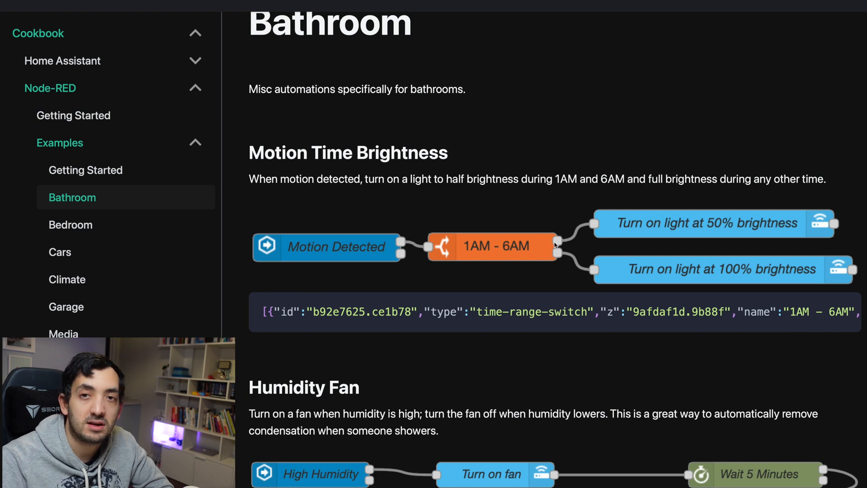
pyautogui.moveTo(505, 233)
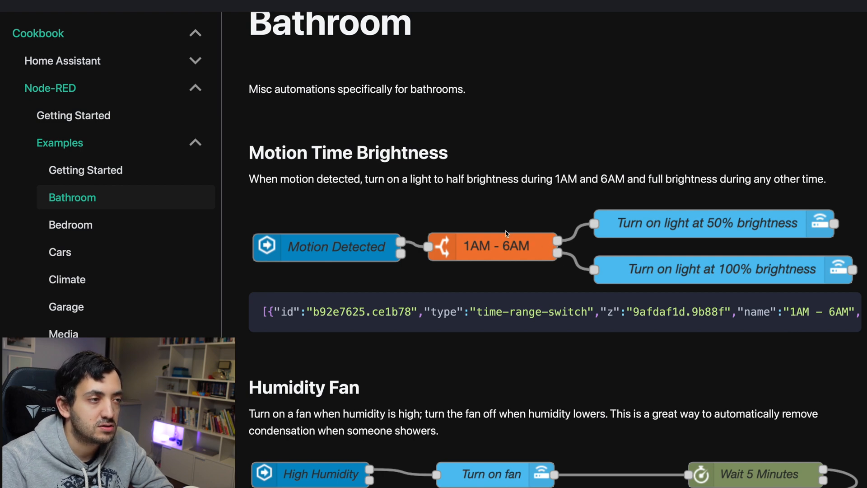
pyautogui.moveTo(530, 240)
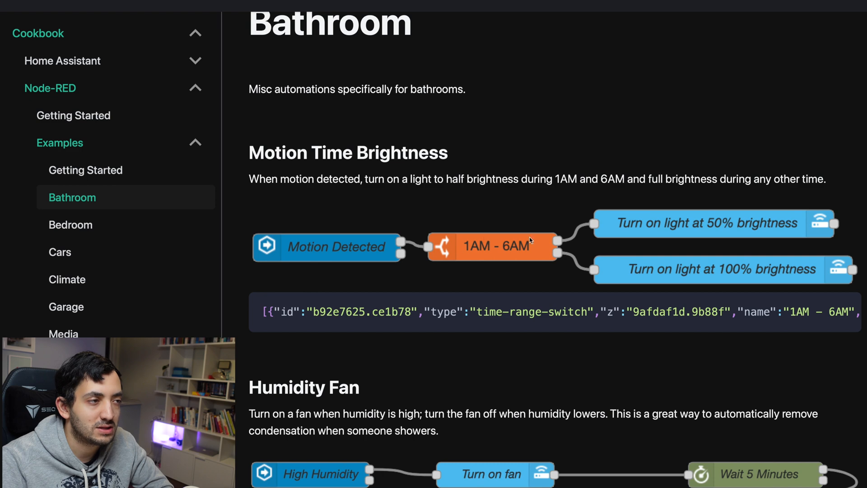
pyautogui.moveTo(692, 228)
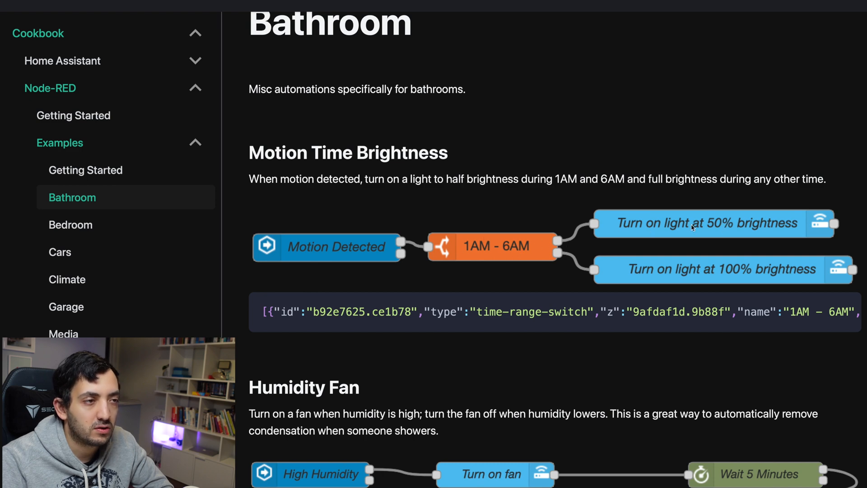
pyautogui.moveTo(486, 242)
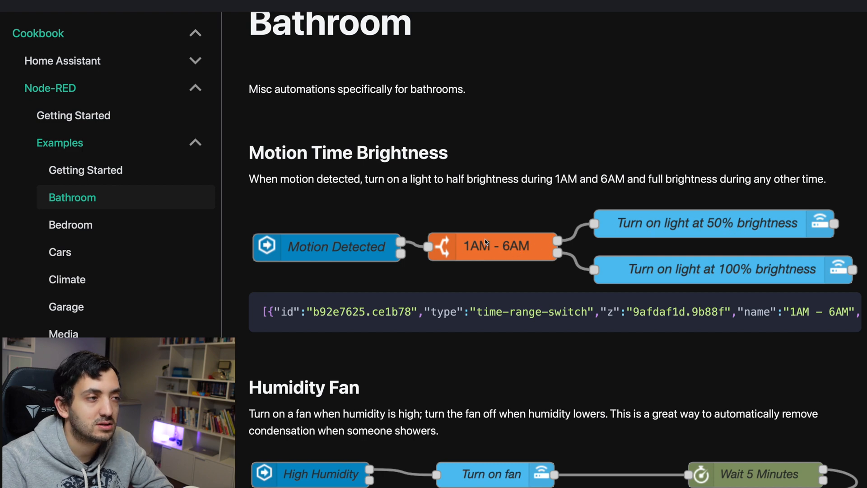
pyautogui.moveTo(474, 256)
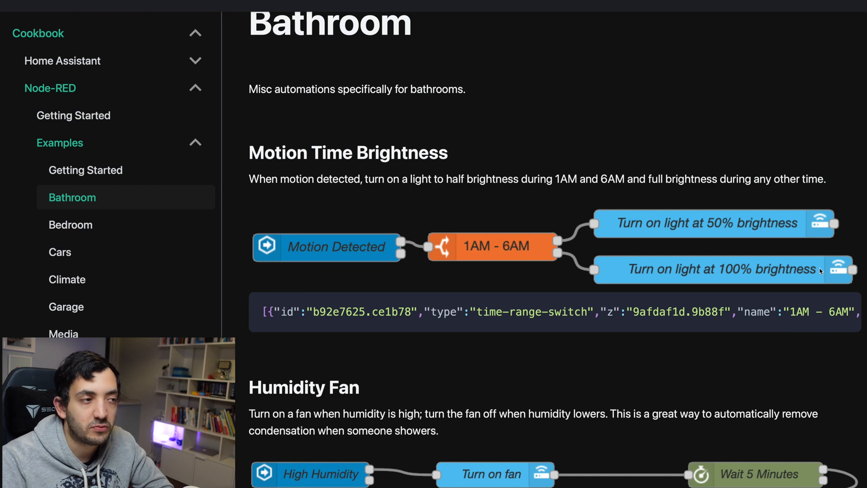
pyautogui.moveTo(548, 308)
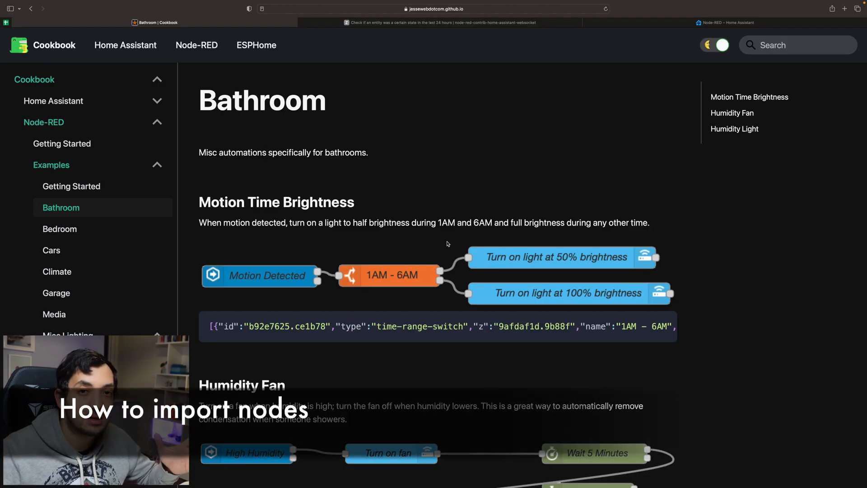
pyautogui.moveTo(695, 336)
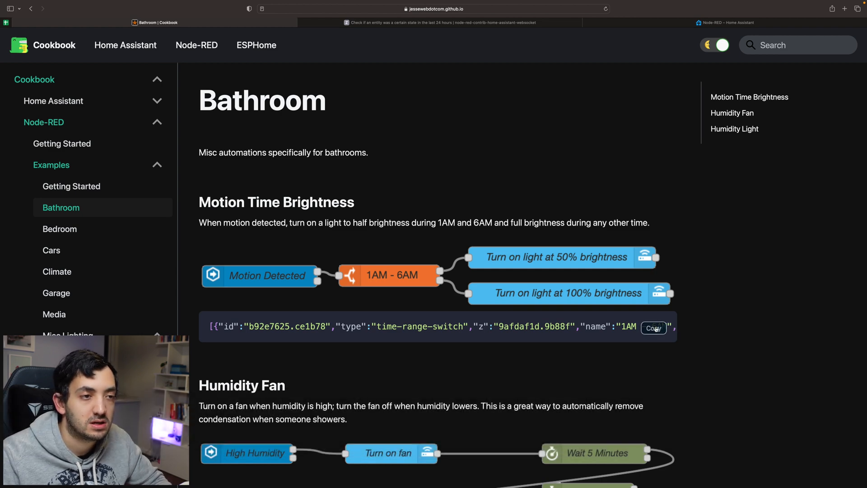
pyautogui.click(726, 22)
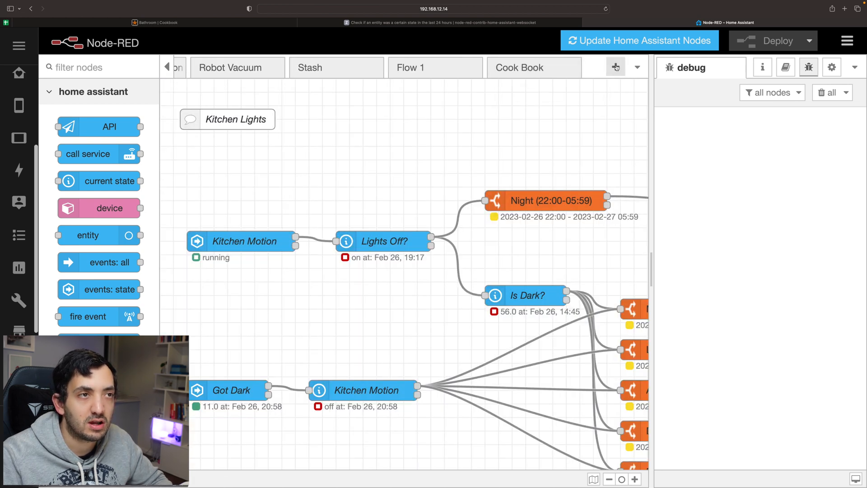
pyautogui.moveTo(520, 67)
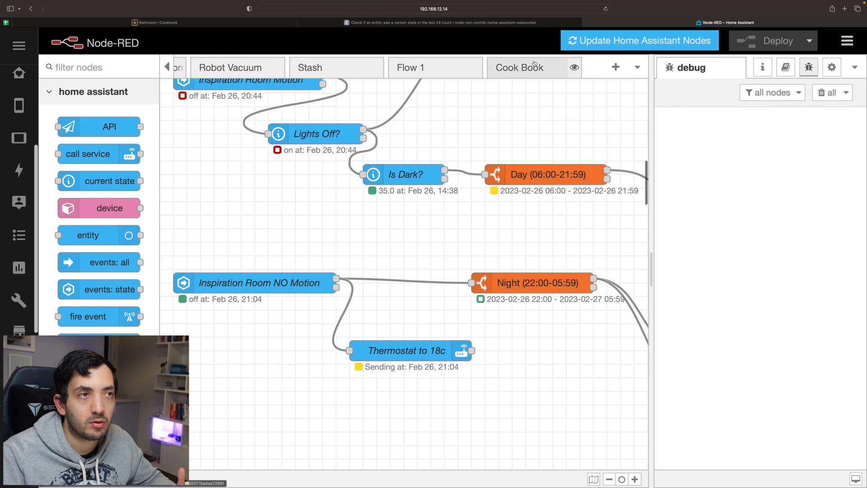
# - Import the copied Motion Time Brightness JSON into a new Flow 2 tab
pyautogui.click(847, 42)
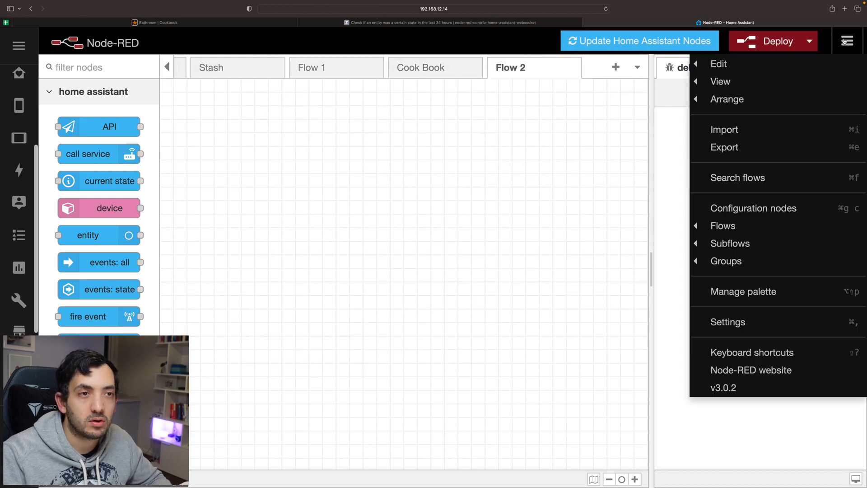
pyautogui.click(724, 130)
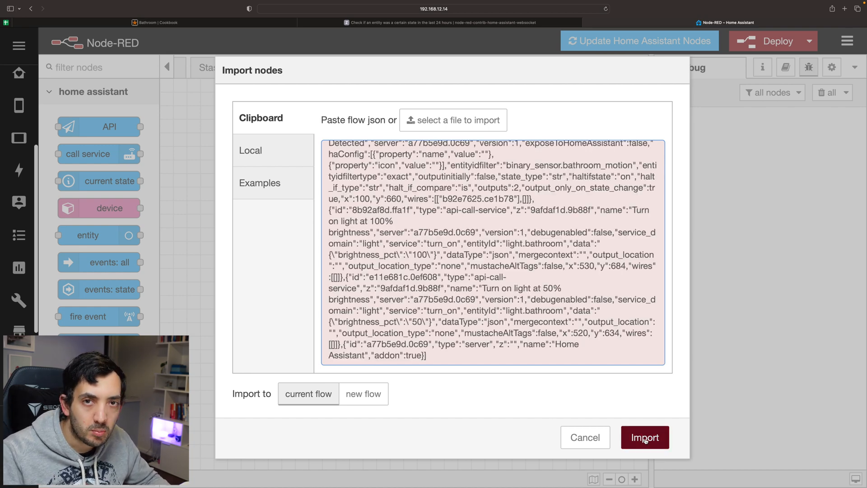
pyautogui.click(644, 436)
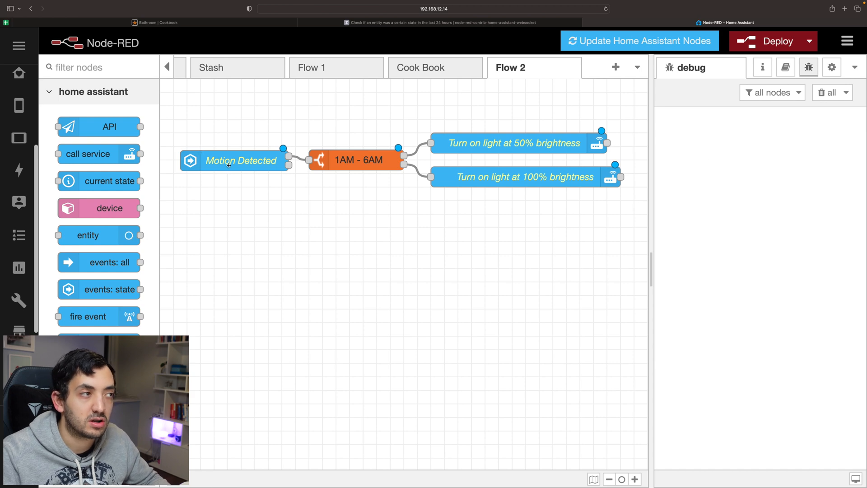
# - Open the Motion Detected node's settings and review its entity and Home Assistant server options
pyautogui.doubleClick(240, 161)
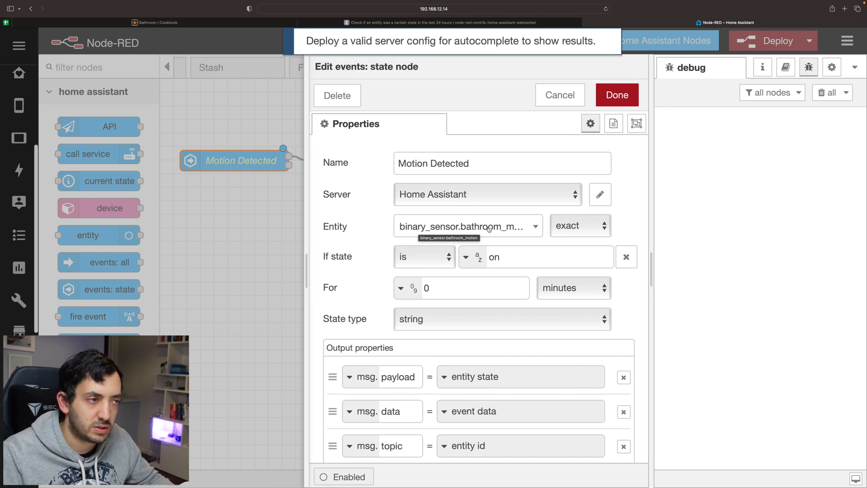
pyautogui.click(467, 226)
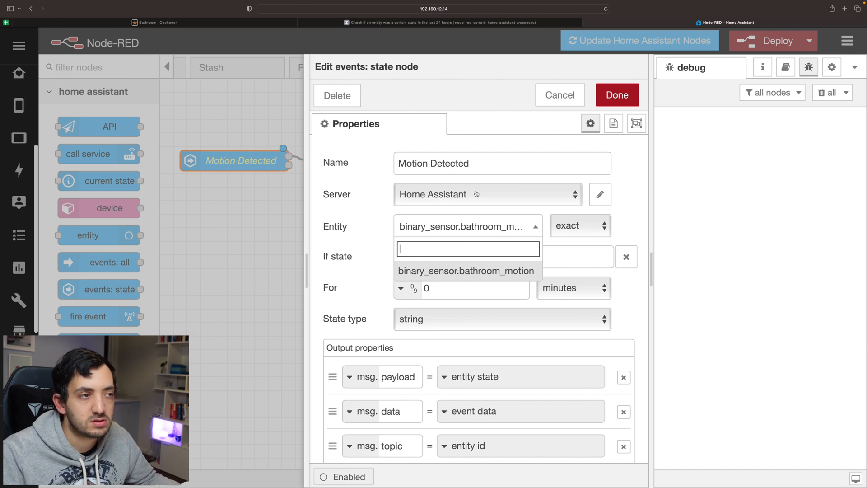
pyautogui.click(487, 194)
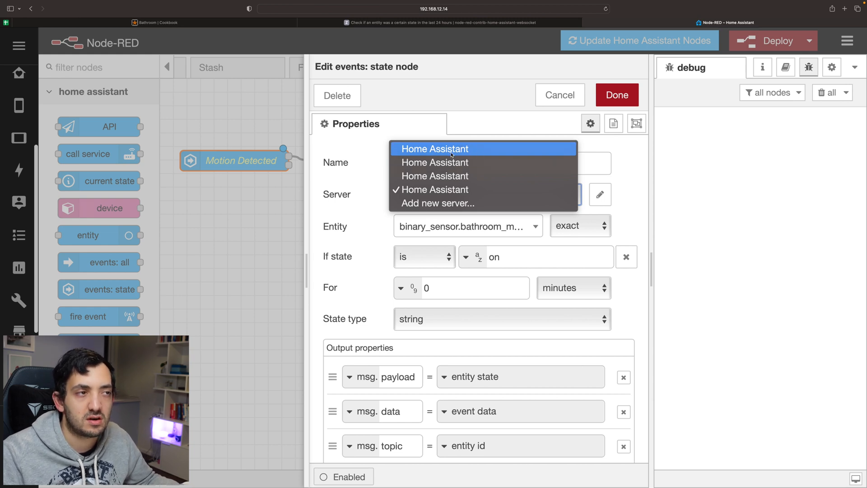
pyautogui.moveTo(434, 190)
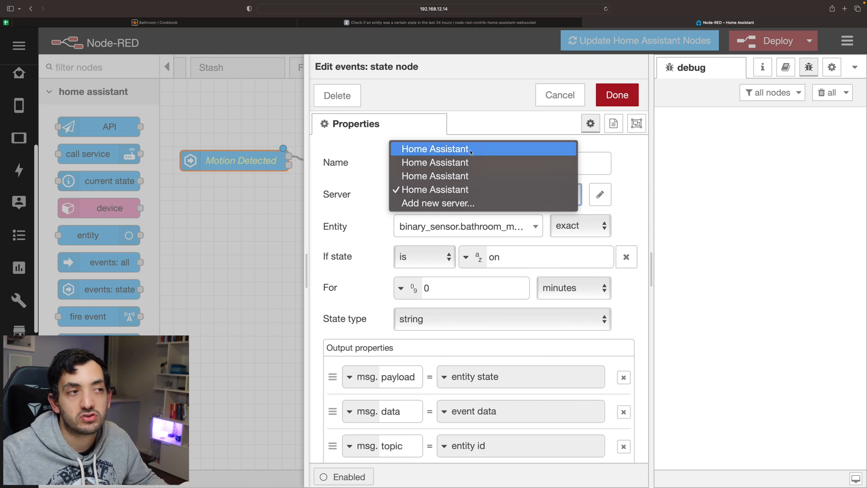
pyautogui.moveTo(434, 190)
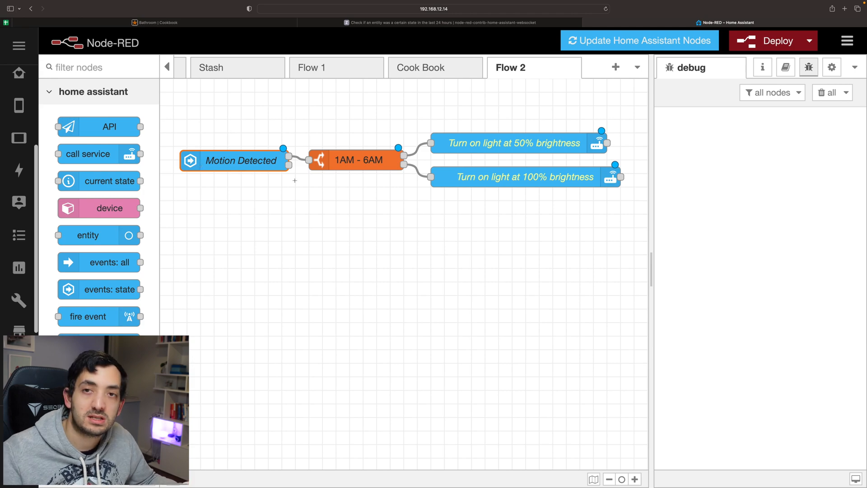
# - Return to the Cookbook Bathroom page and scroll through the Humidity Fan and Humidity Light flows
pyautogui.click(155, 22)
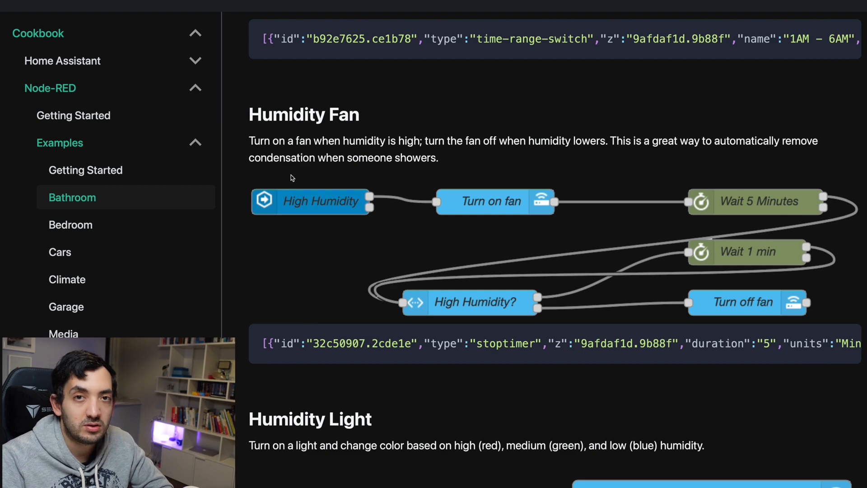
pyautogui.moveTo(526, 183)
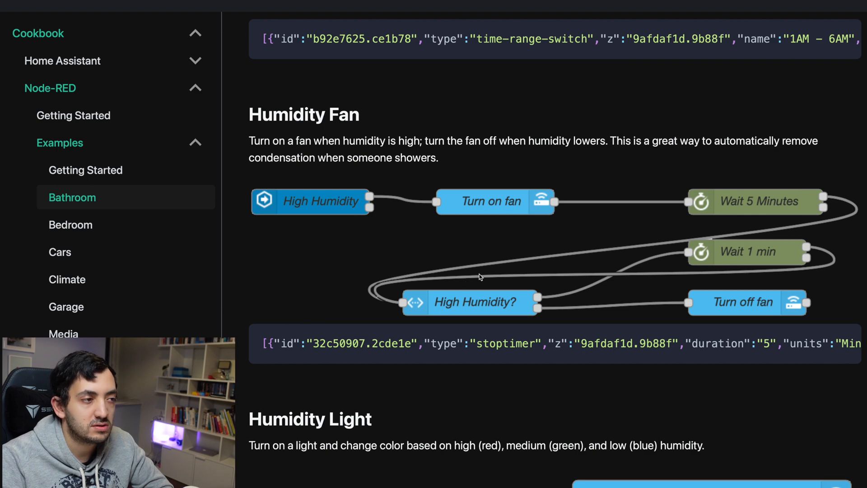
pyautogui.moveTo(472, 308)
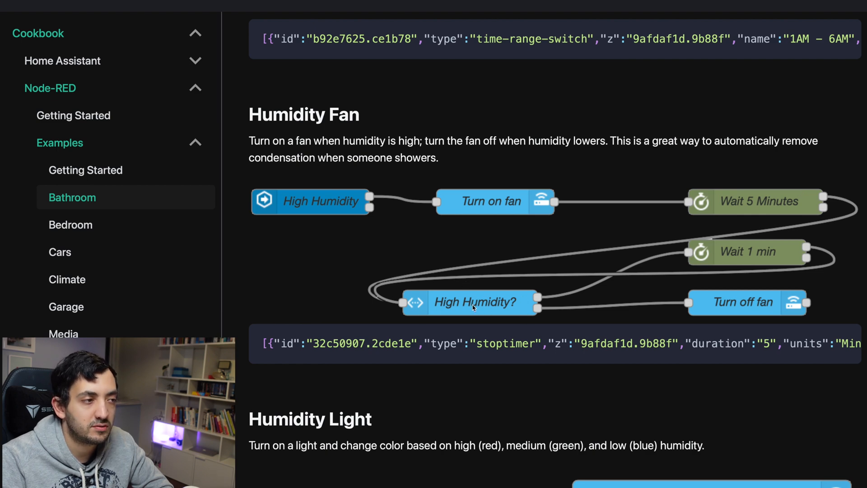
pyautogui.moveTo(618, 277)
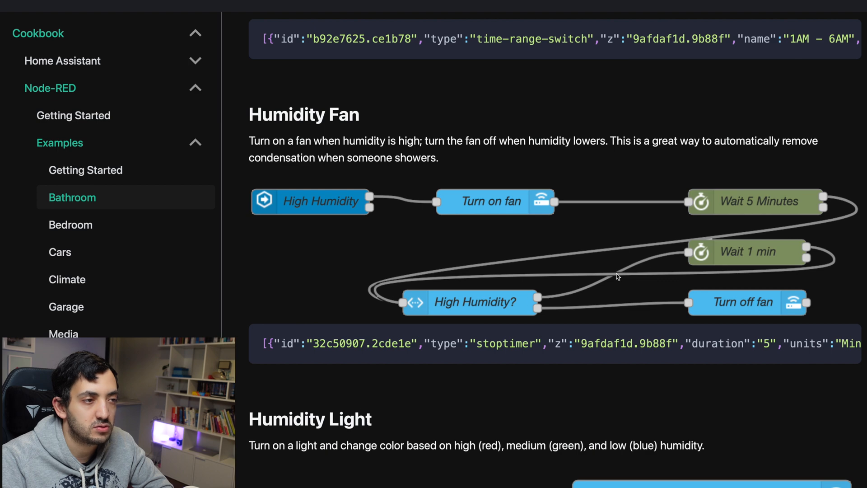
pyautogui.moveTo(374, 296)
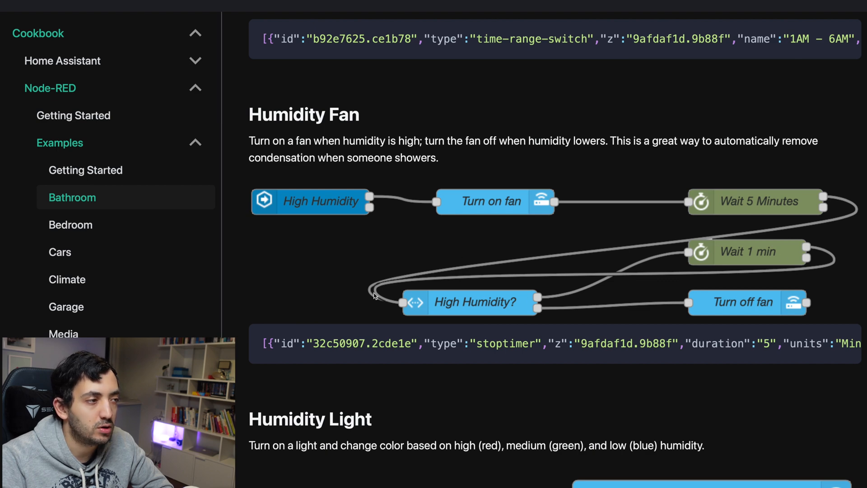
pyautogui.moveTo(507, 313)
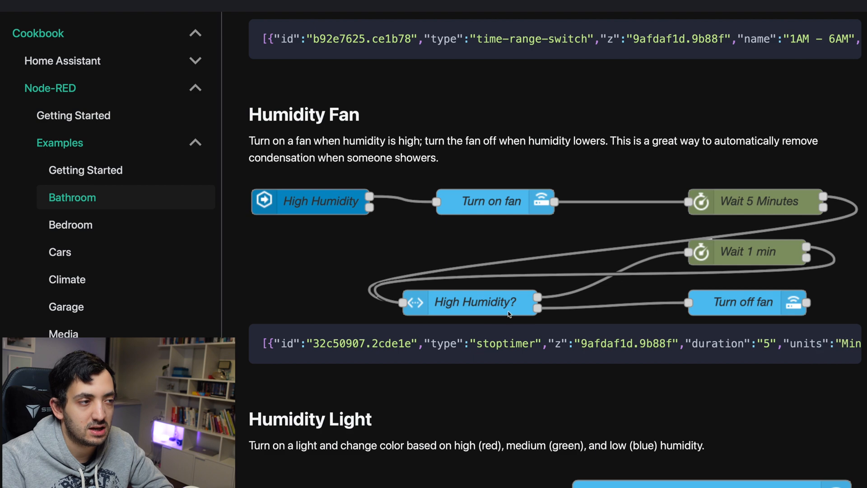
pyautogui.moveTo(624, 269)
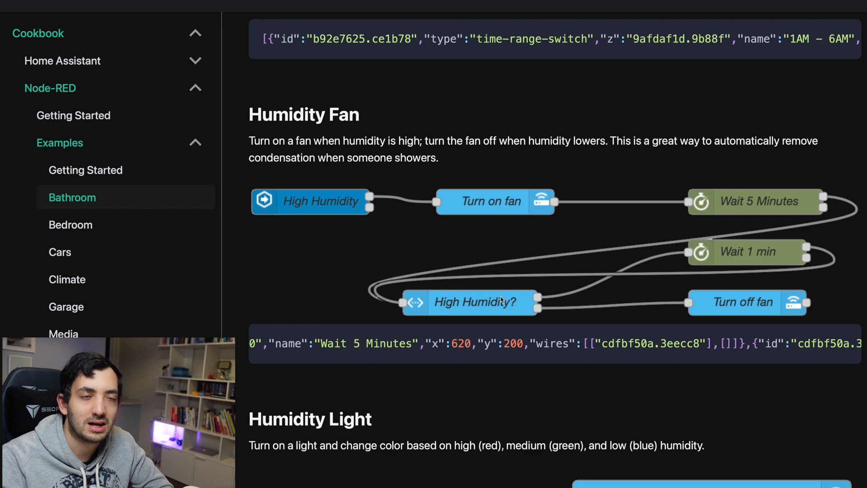
pyautogui.moveTo(781, 318)
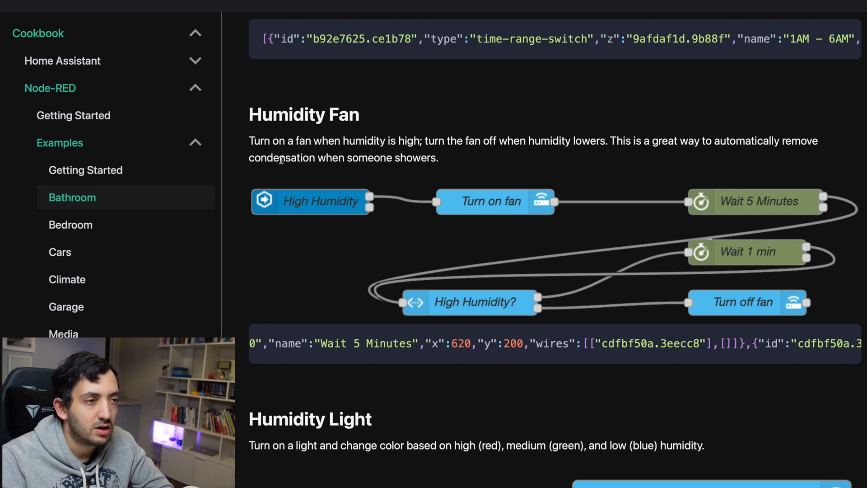
pyautogui.scroll(-3)
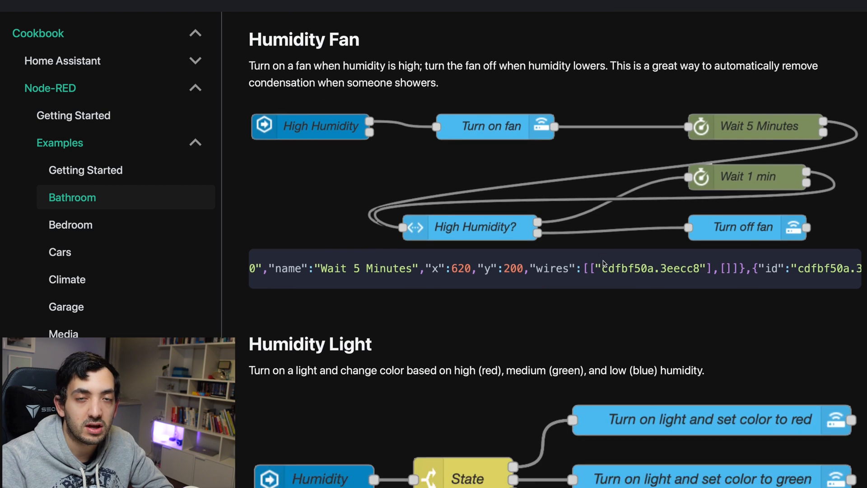
pyautogui.scroll(-3)
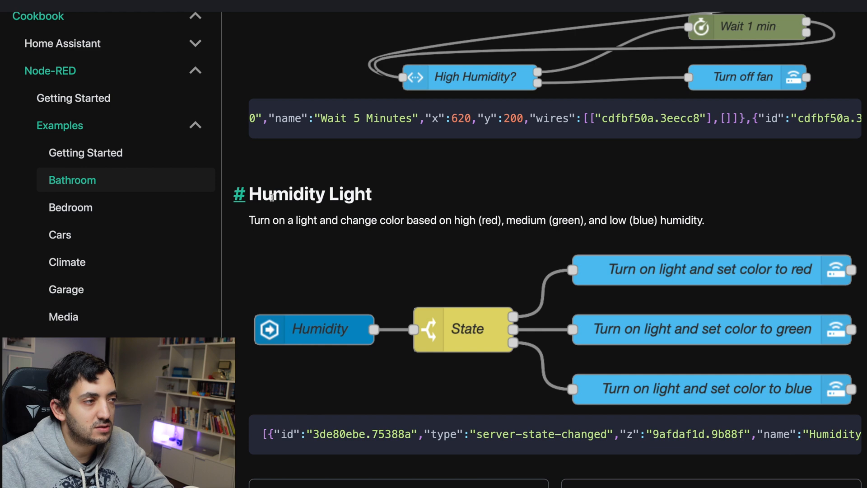
pyautogui.scroll(-3)
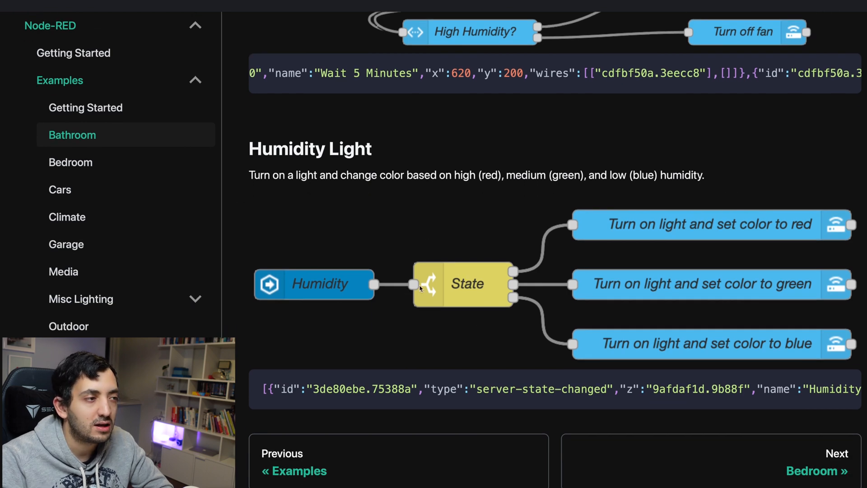
pyautogui.moveTo(464, 300)
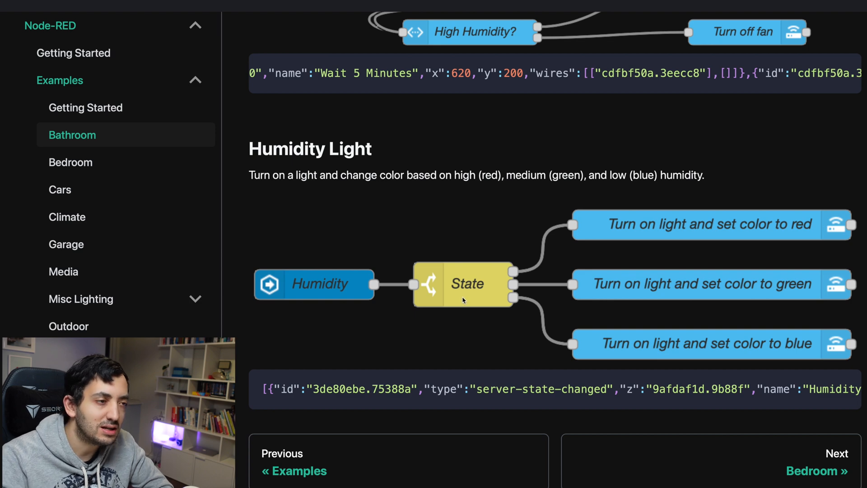
pyautogui.moveTo(396, 310)
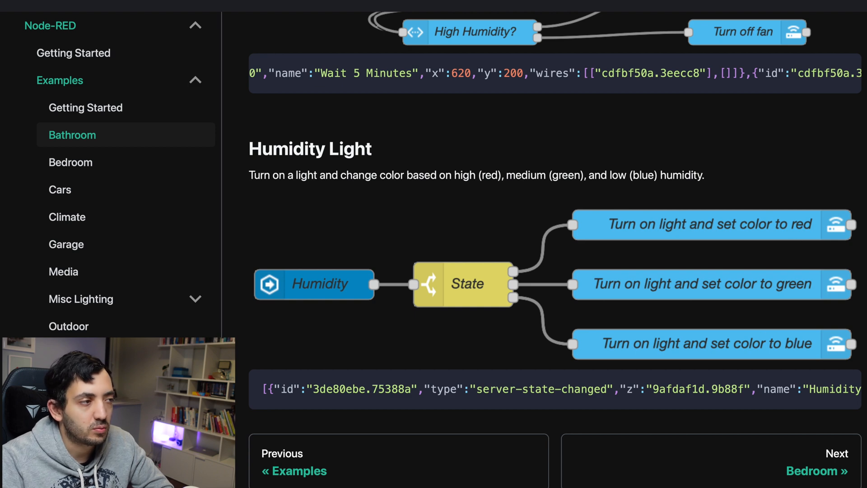
pyautogui.moveTo(761, 222)
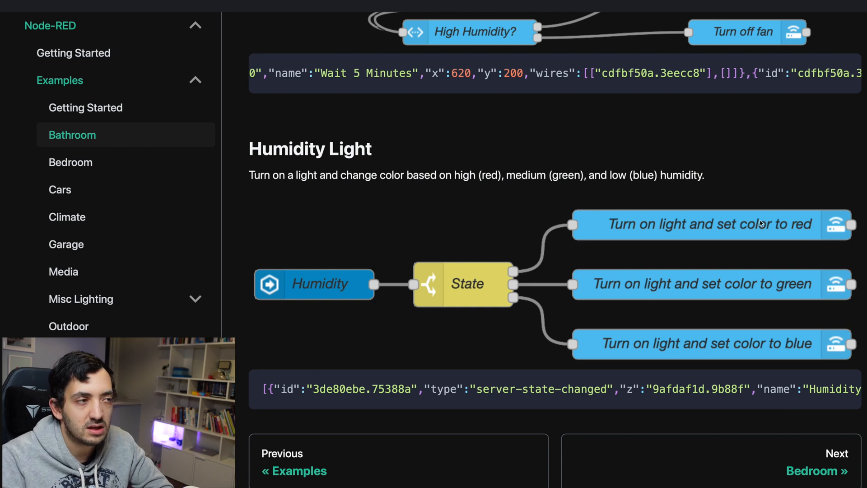
pyautogui.moveTo(763, 301)
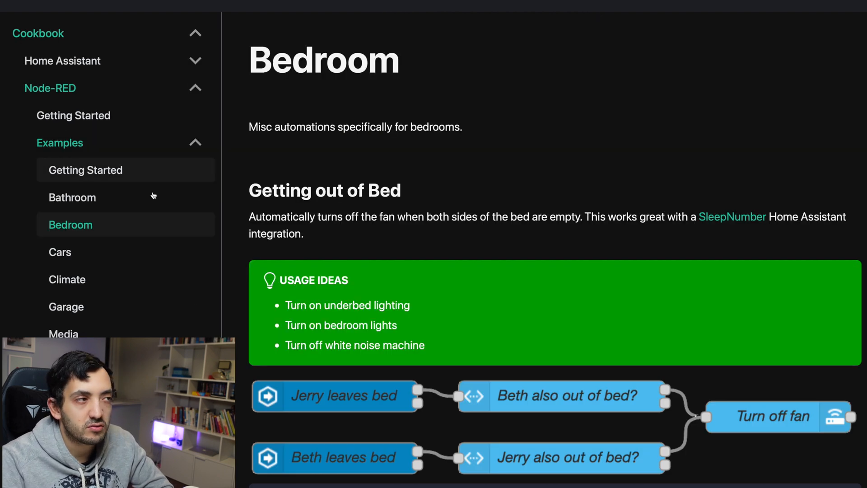
# - Scroll past the Bedroom Getting out of Bed example and go to the Cars page
pyautogui.scroll(-3)
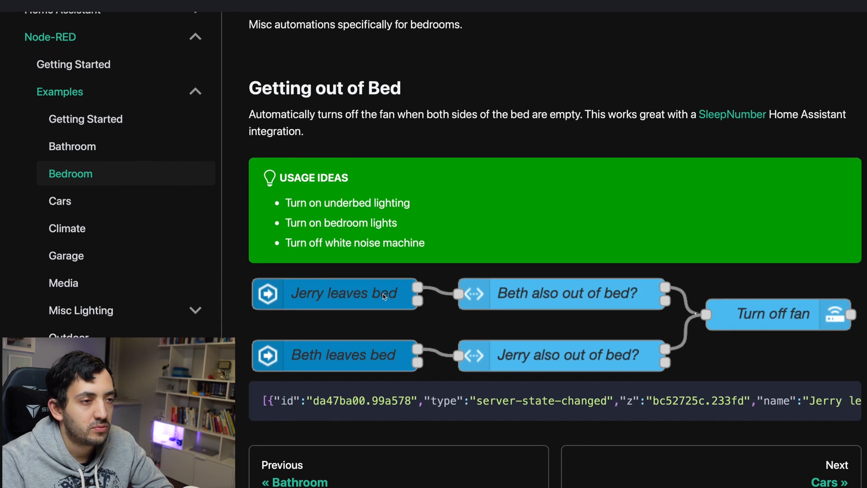
pyautogui.moveTo(308, 377)
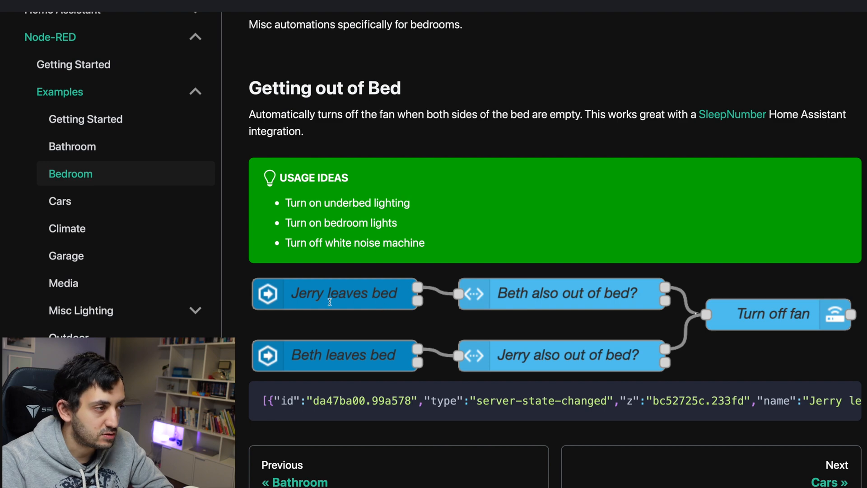
pyautogui.moveTo(276, 300)
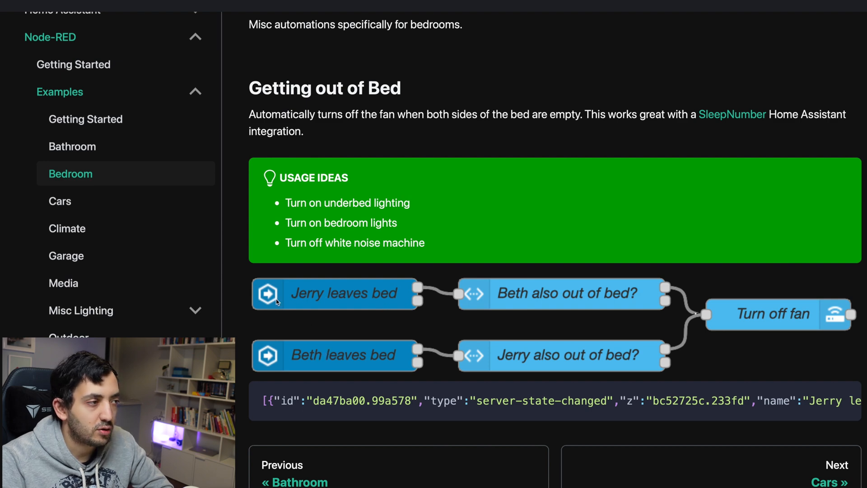
pyautogui.moveTo(612, 293)
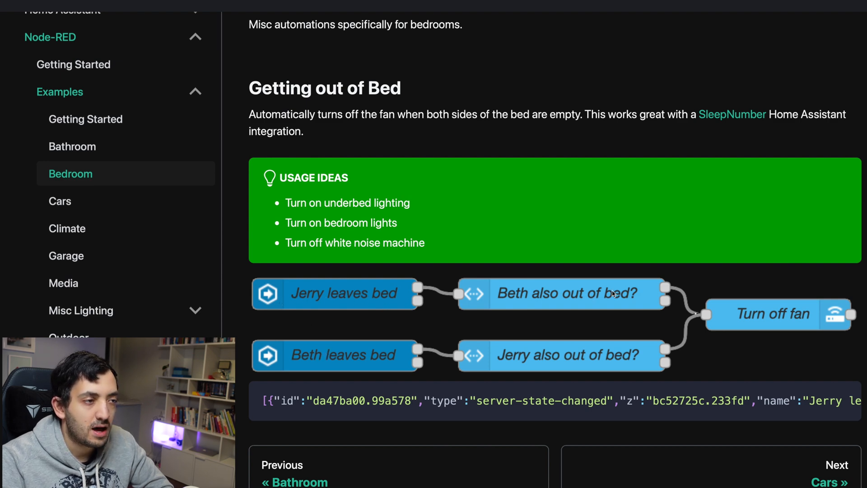
pyautogui.moveTo(534, 300)
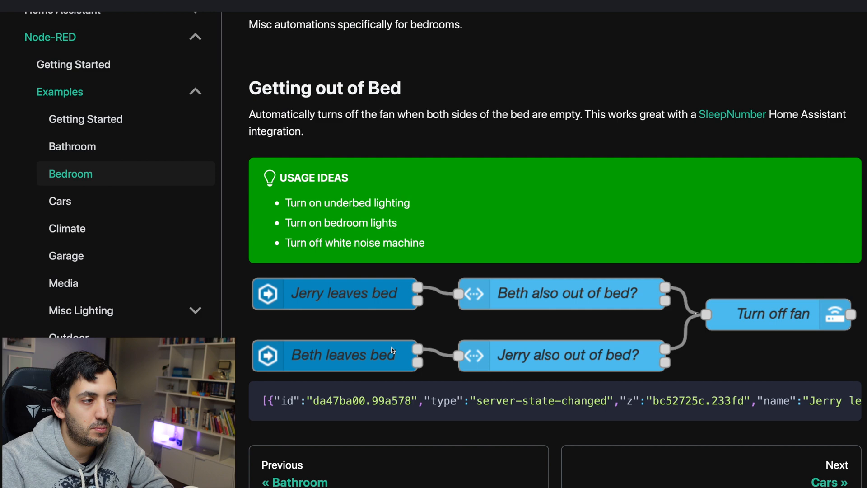
pyautogui.moveTo(720, 363)
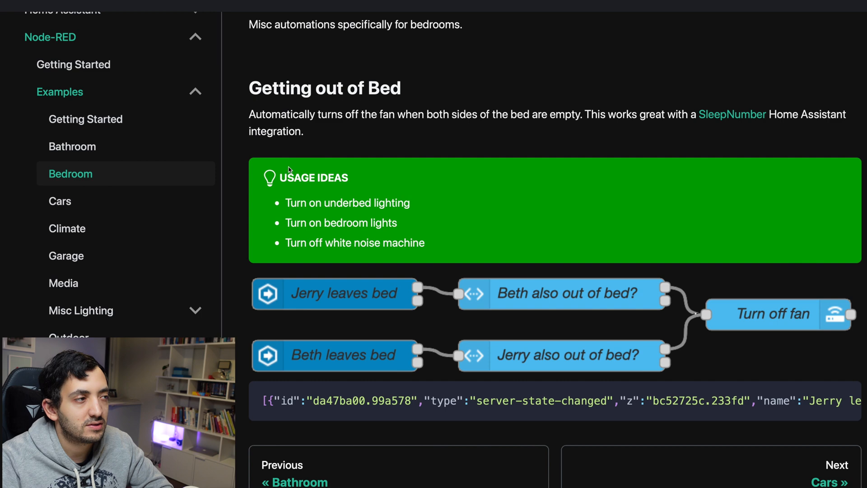
pyautogui.moveTo(760, 336)
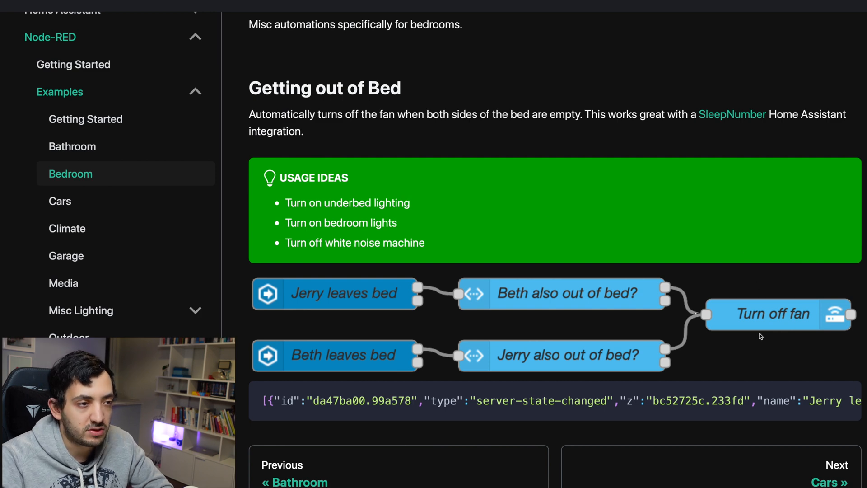
pyautogui.moveTo(386, 366)
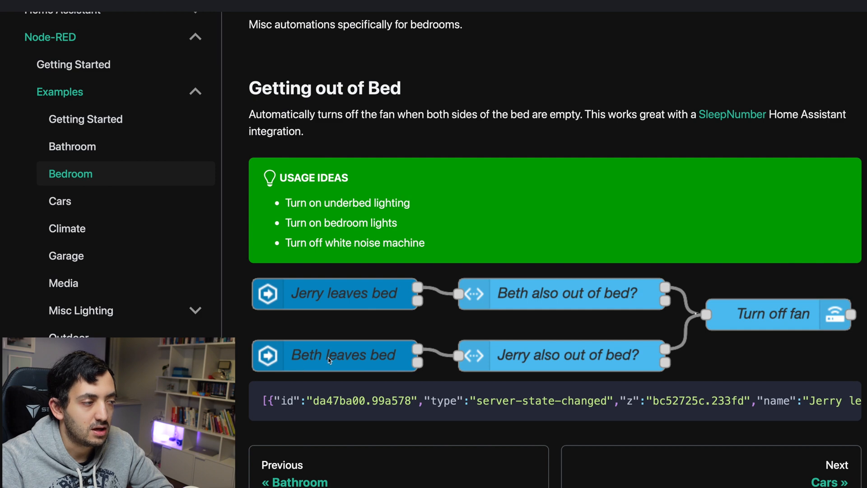
pyautogui.moveTo(581, 364)
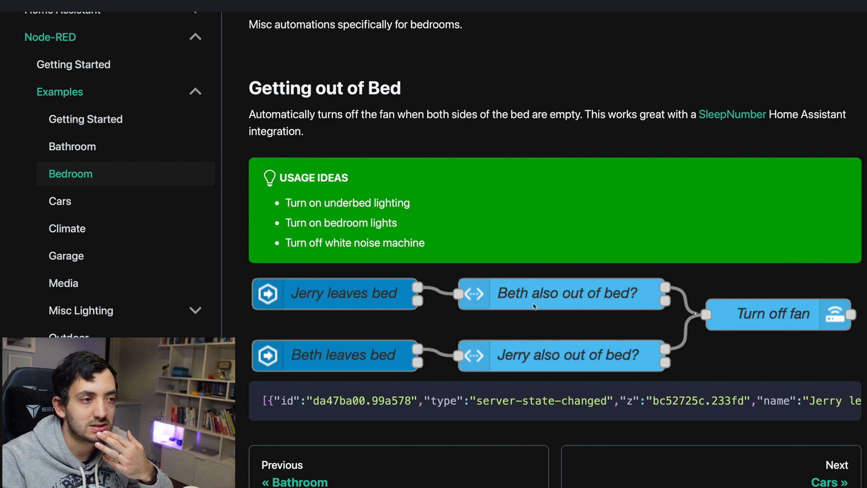
pyautogui.moveTo(528, 296)
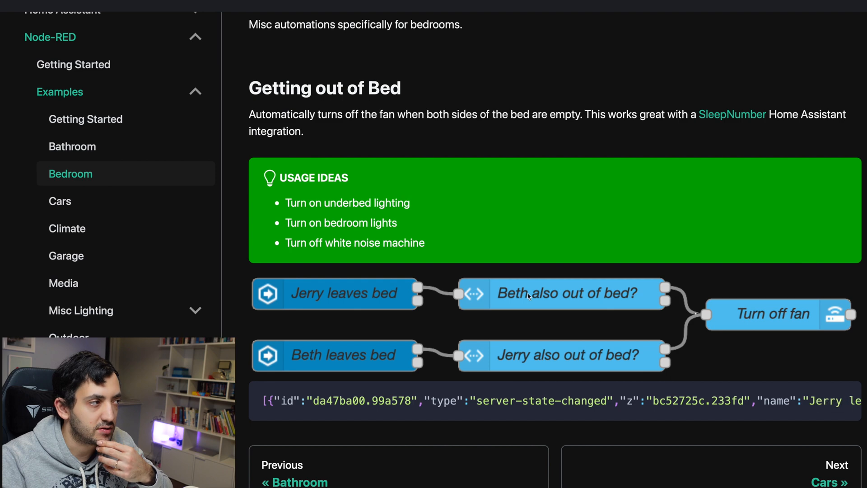
pyautogui.click(828, 482)
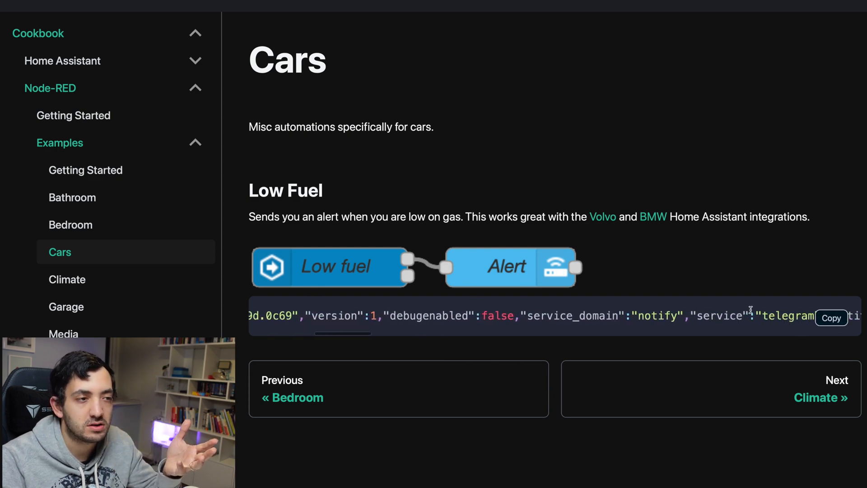
# - Select text in the Low Fuel JSON block, then go to the Climate examples page
pyautogui.doubleClick(500, 318)
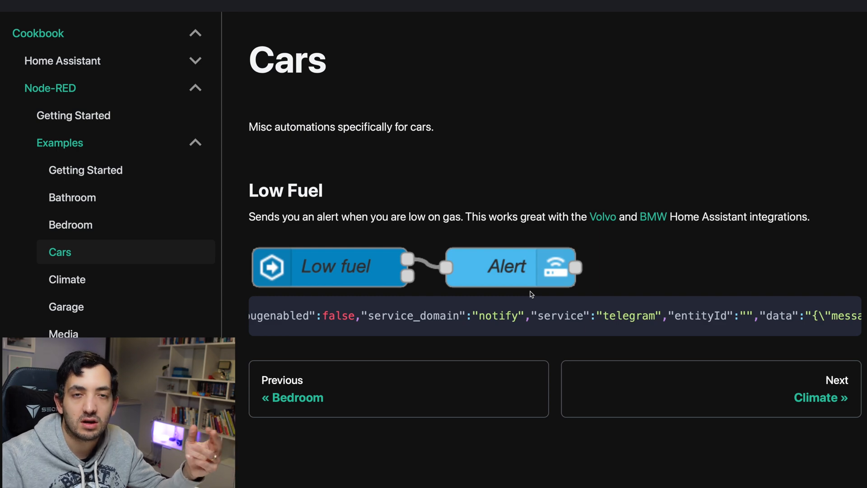
pyautogui.click(67, 279)
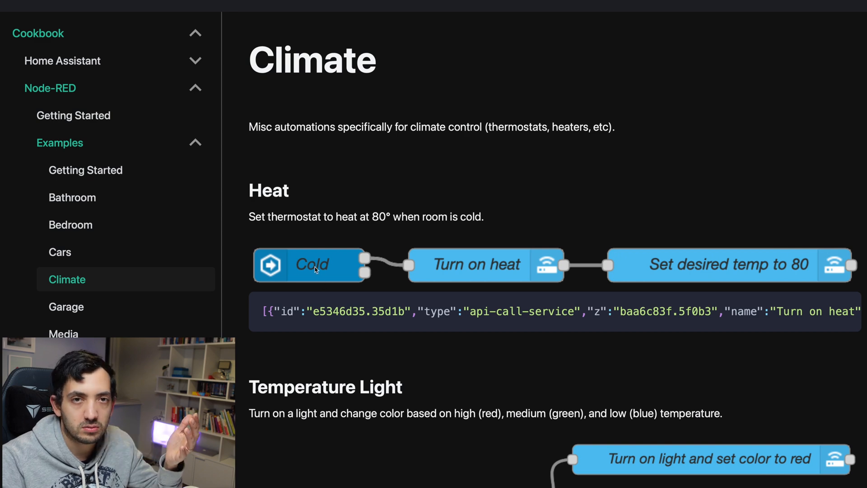
pyautogui.moveTo(559, 269)
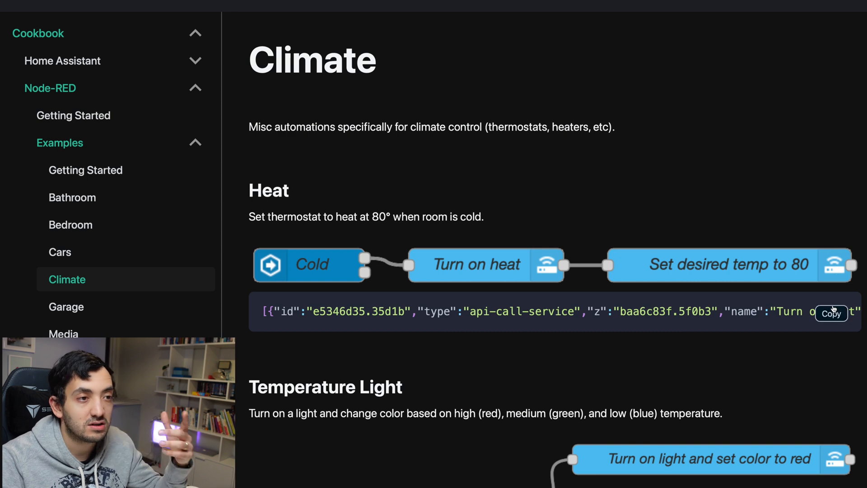
# - Scroll through the Climate page's Heat thermostat and Temperature Light flows
pyautogui.scroll(-3)
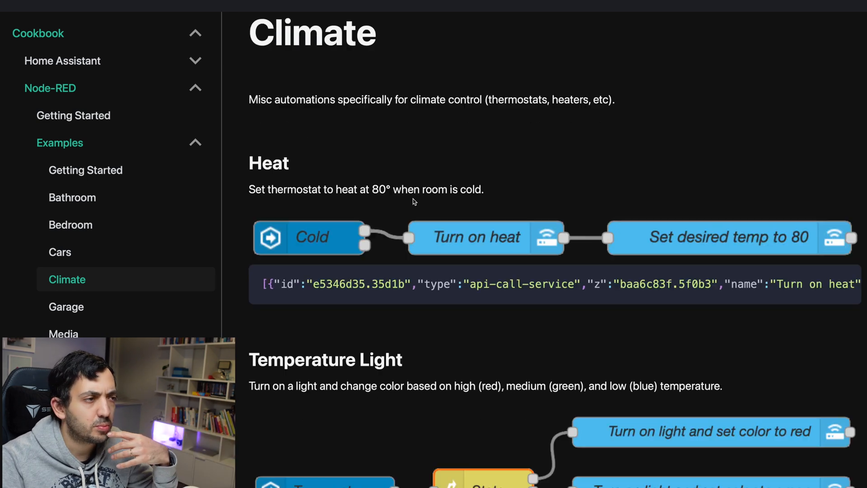
pyautogui.moveTo(724, 271)
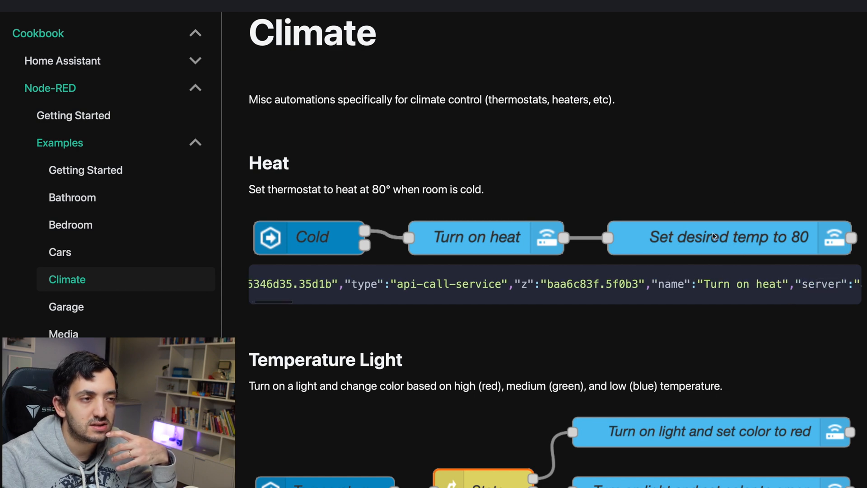
pyautogui.scroll(-3)
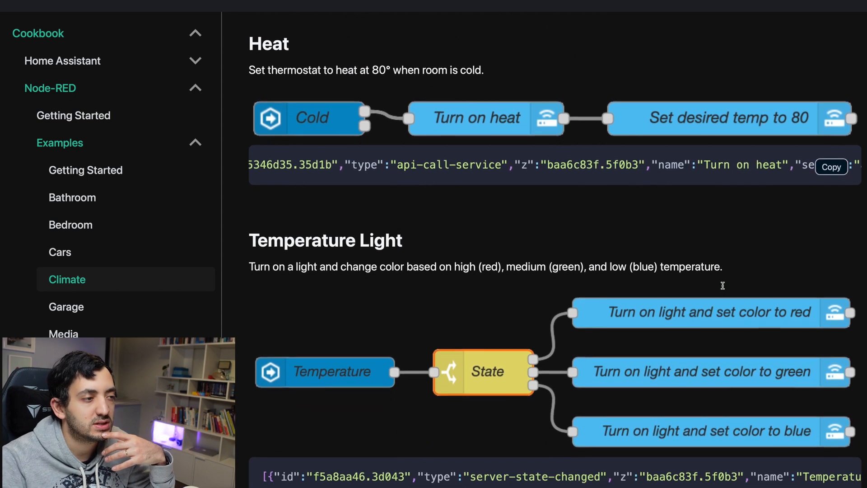
pyautogui.scroll(-3)
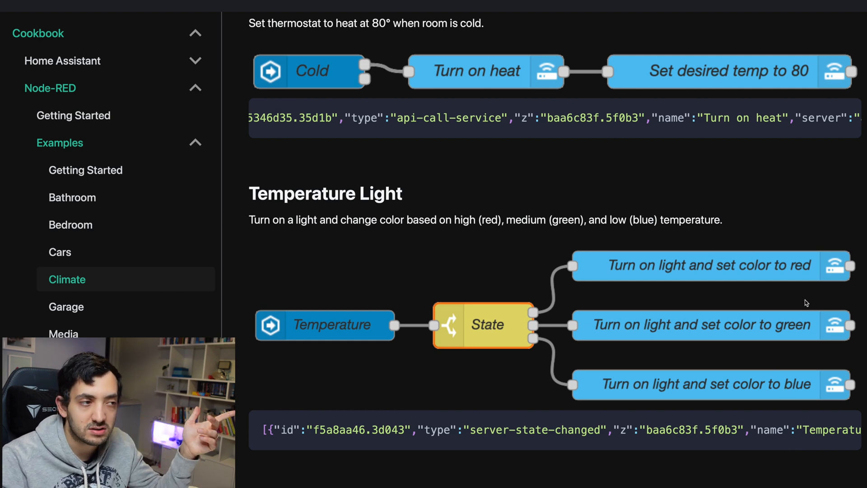
pyautogui.scroll(-3)
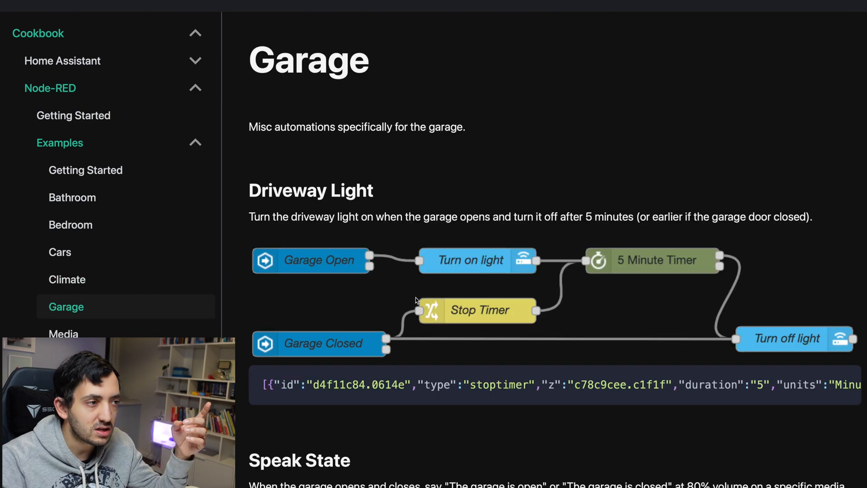
pyautogui.moveTo(354, 243)
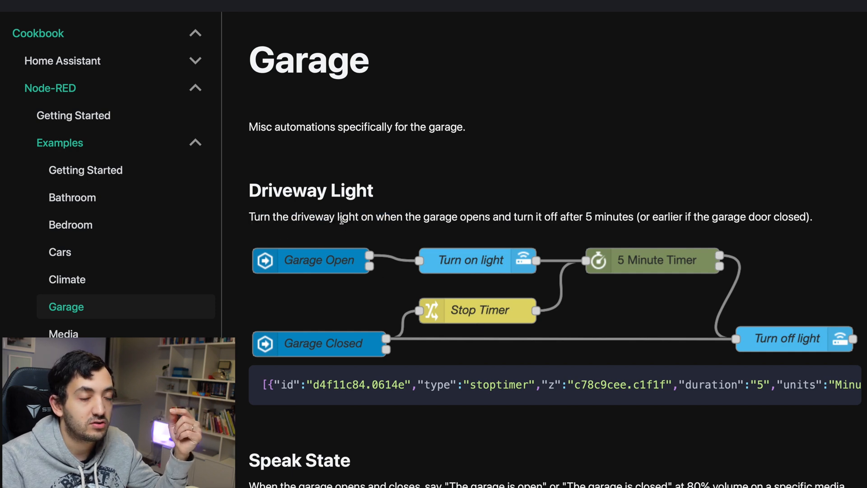
pyautogui.moveTo(439, 221)
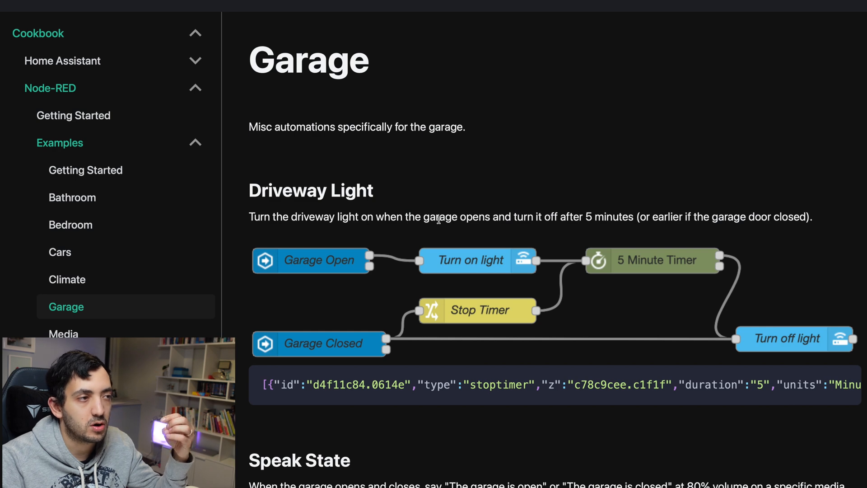
pyautogui.moveTo(514, 217); pyautogui.dragTo(625, 217)
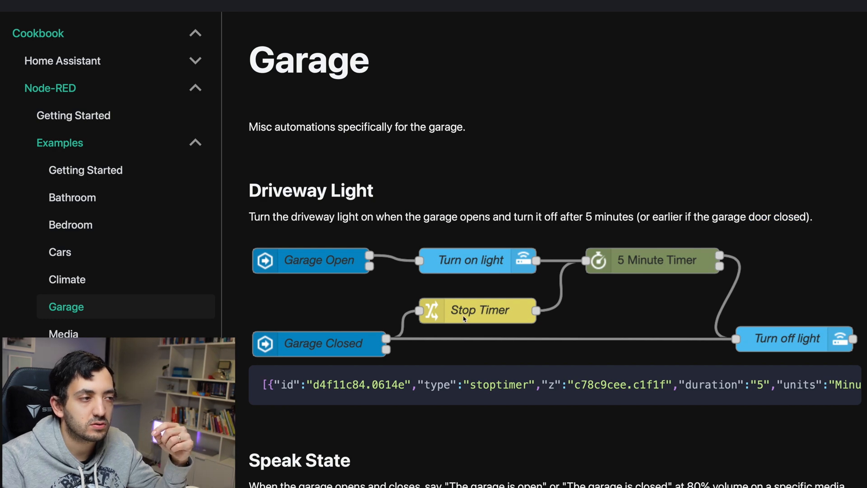
pyautogui.moveTo(370, 332)
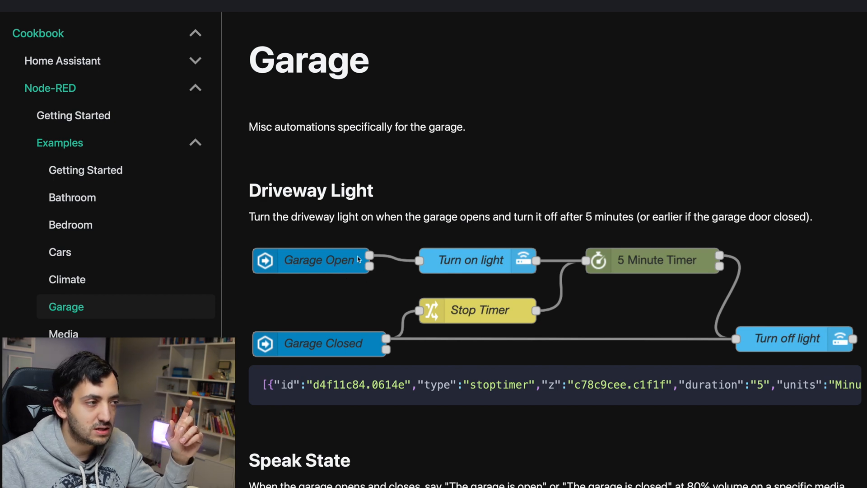
pyautogui.moveTo(488, 287)
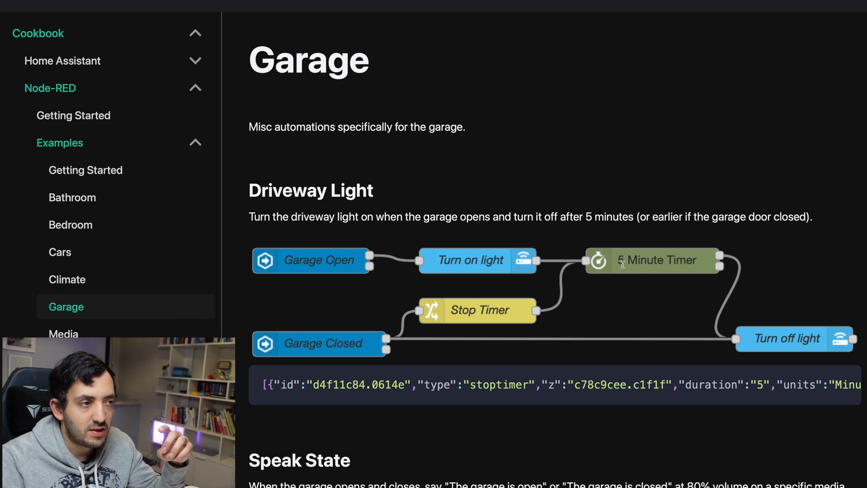
pyautogui.moveTo(853, 349)
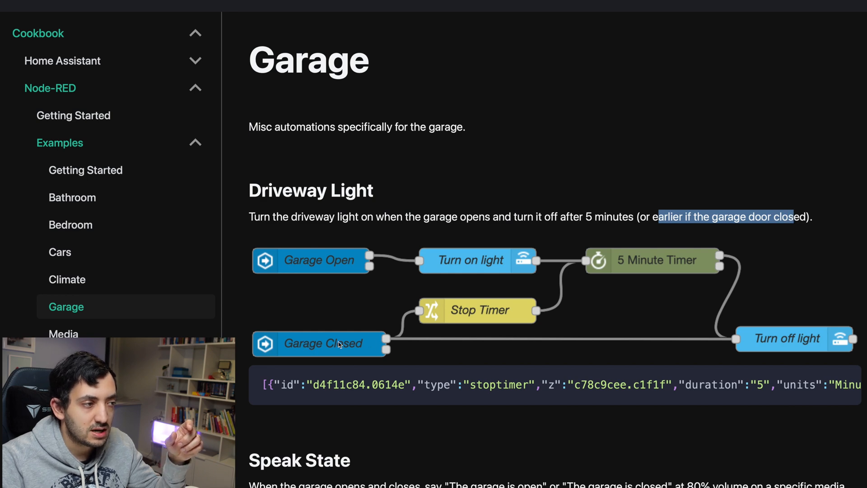
pyautogui.moveTo(503, 323)
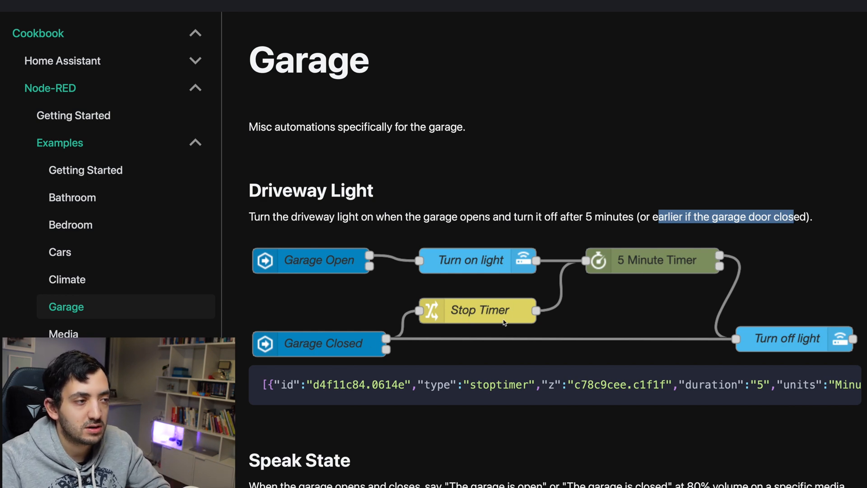
pyautogui.moveTo(528, 322)
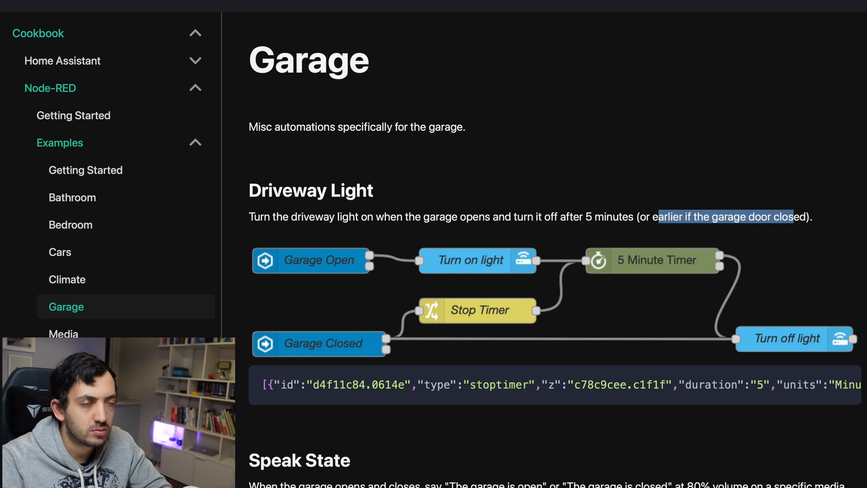
pyautogui.scroll(-3)
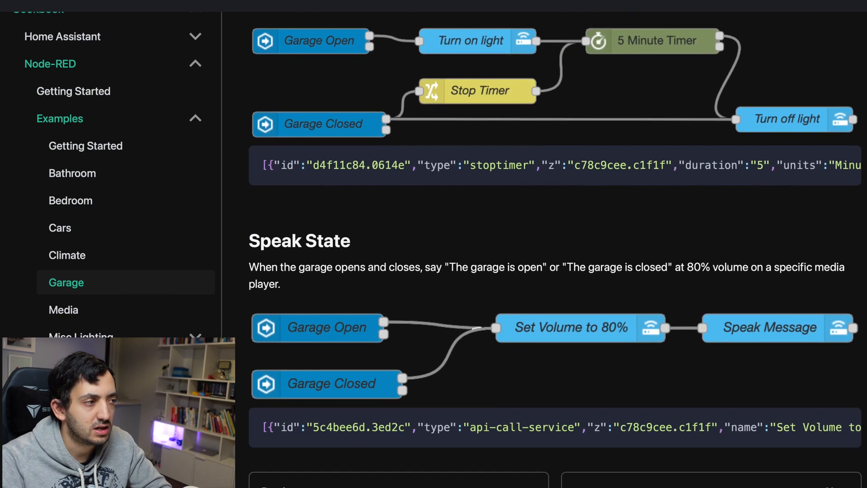
pyautogui.scroll(-3)
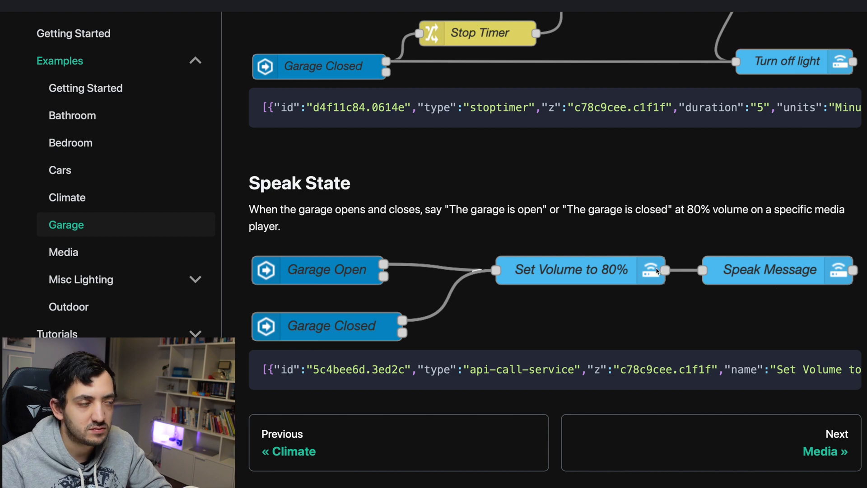
pyautogui.moveTo(344, 253)
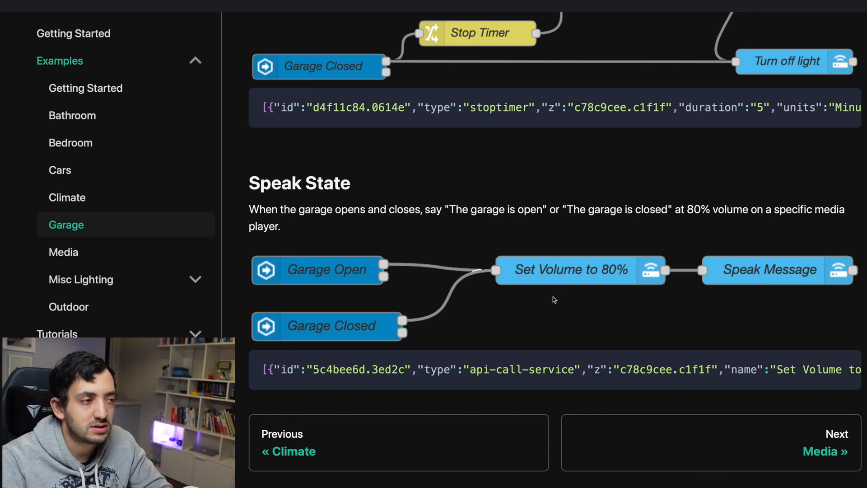
pyautogui.moveTo(798, 297)
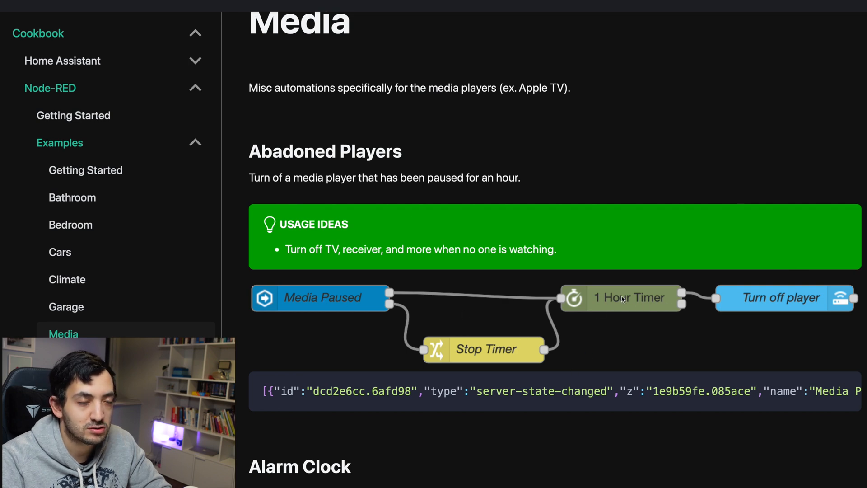
# - Scroll through the Media page's Abandoned Players, Alarm Clock and Showtime Start flows
pyautogui.scroll(-3)
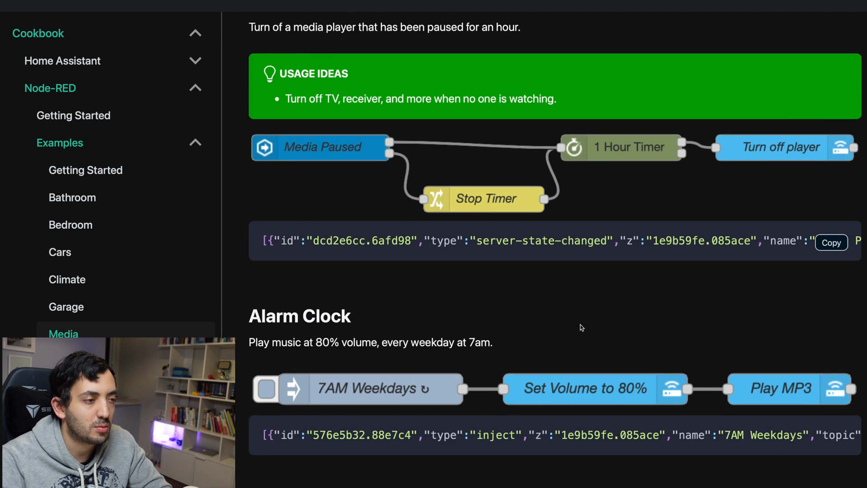
pyautogui.scroll(-3)
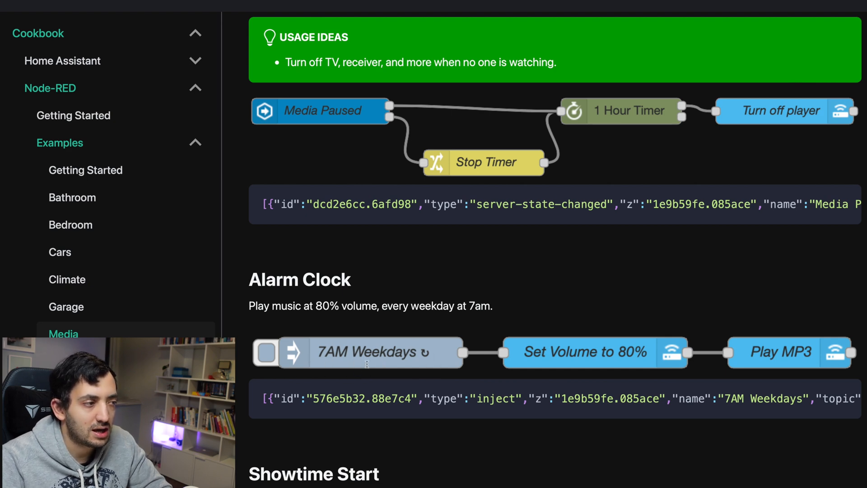
pyautogui.moveTo(459, 341)
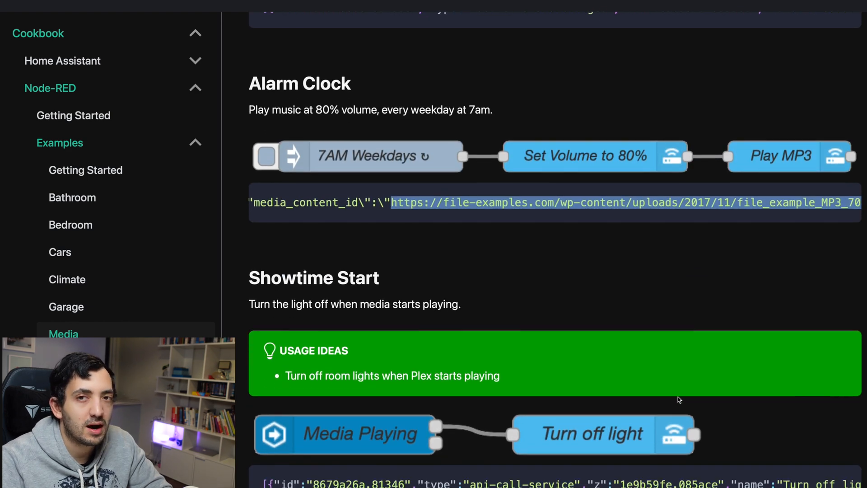
pyautogui.scroll(-3)
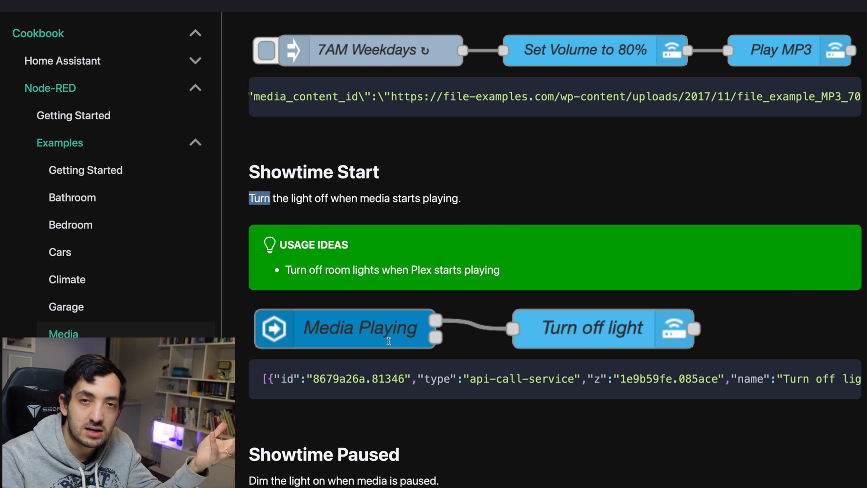
# - Scroll down to the Showtime Paused flow, which dims the light to 50%
pyautogui.scroll(-3)
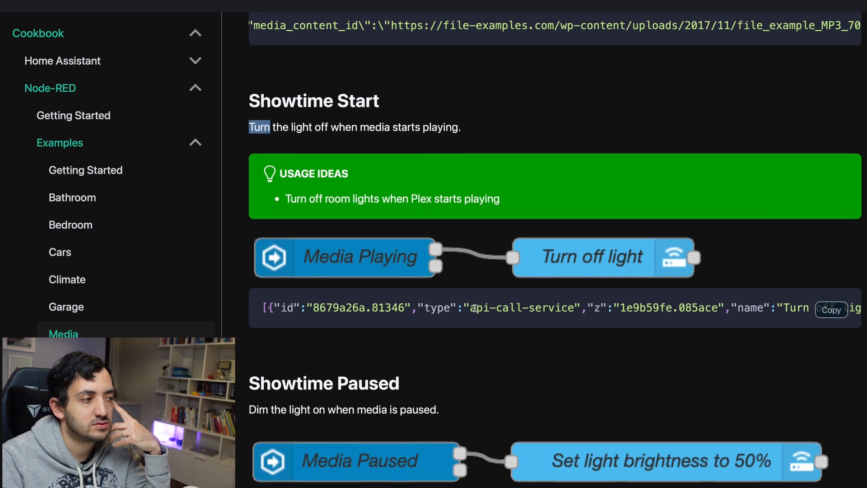
pyautogui.scroll(-3)
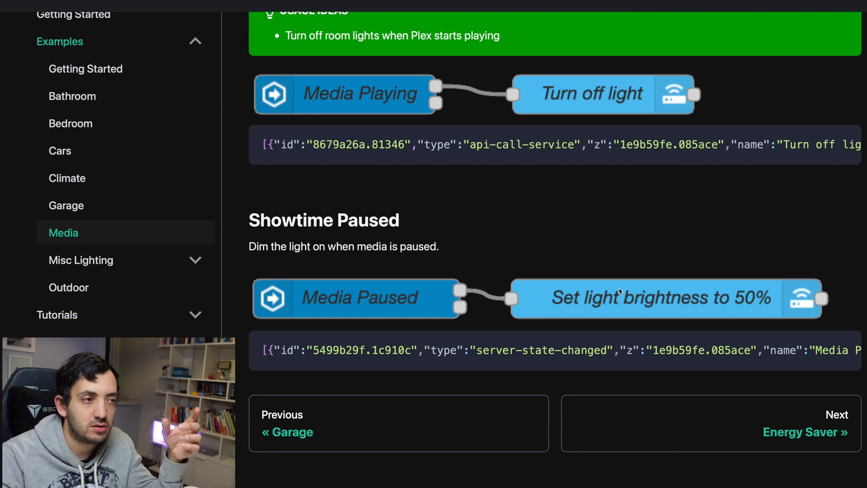
pyautogui.moveTo(703, 308)
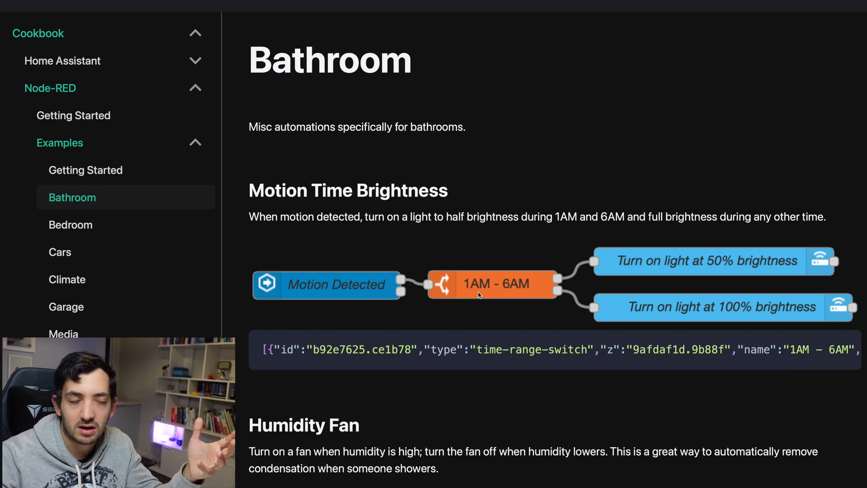
# - Choose Bathroom under Examples in the Cookbook sidebar
pyautogui.click(63, 334)
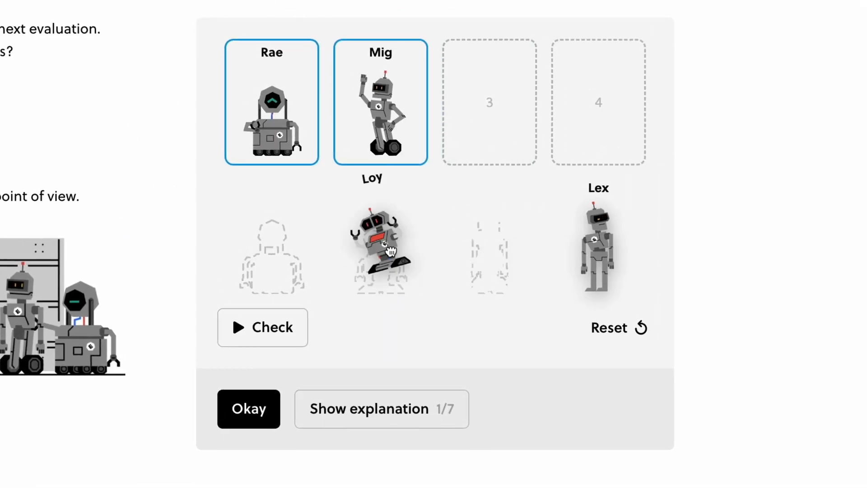
# - Place Loy in the third container space and move to another browser tab
pyautogui.click(262, 327)
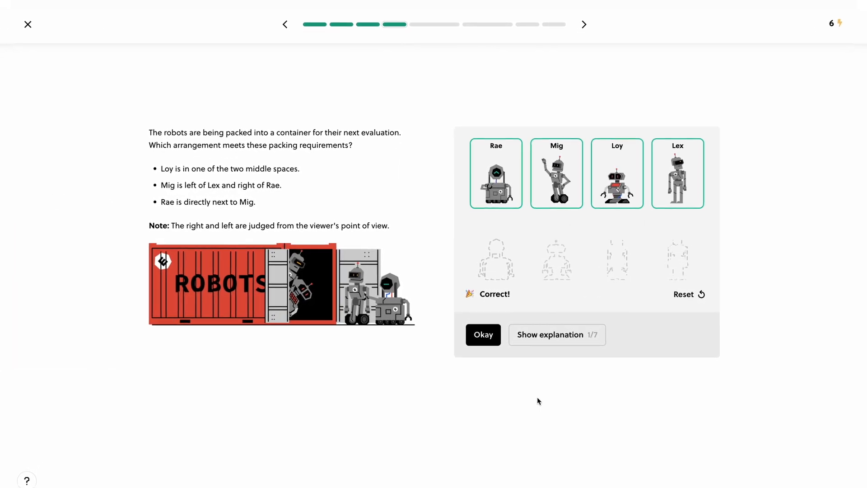
pyautogui.click(584, 24)
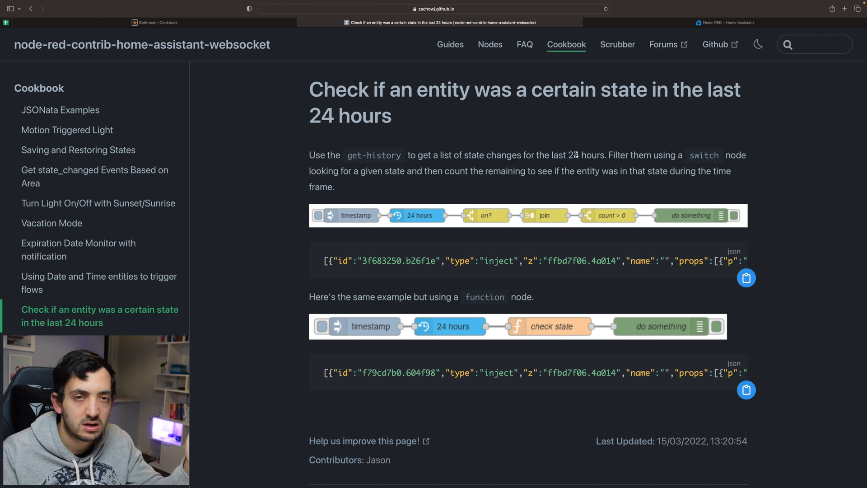
pyautogui.moveTo(623, 188)
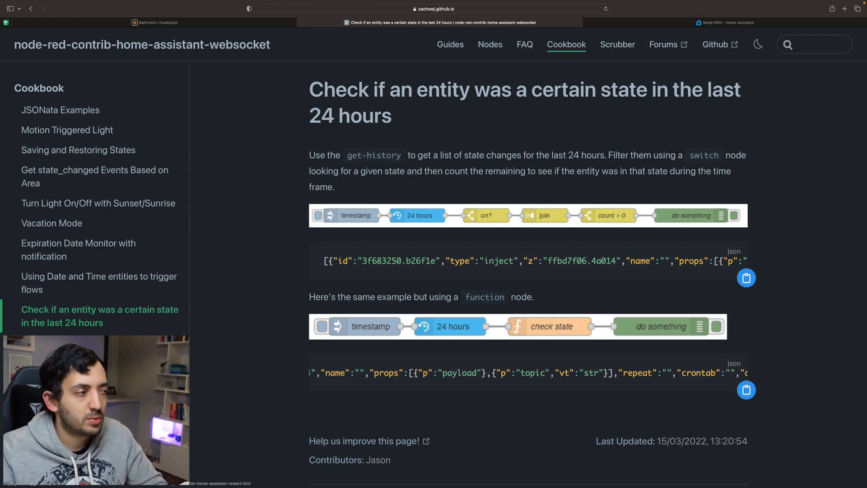
pyautogui.moveTo(104, 260)
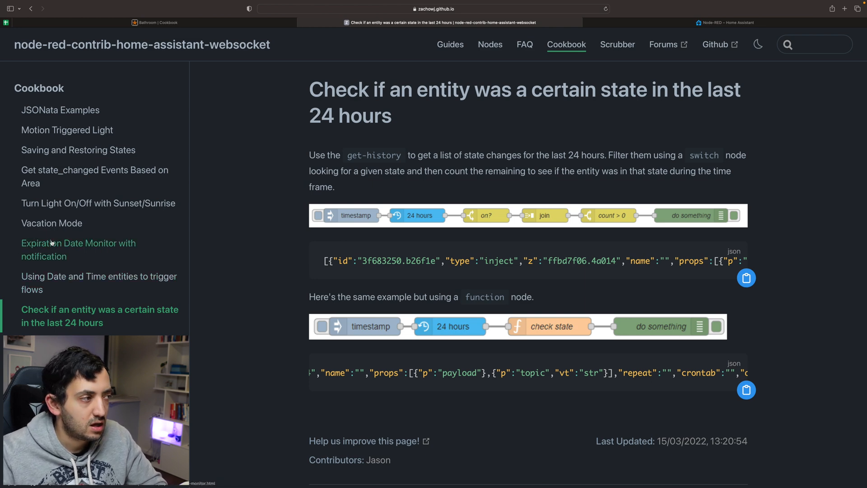
pyautogui.moveTo(81, 248)
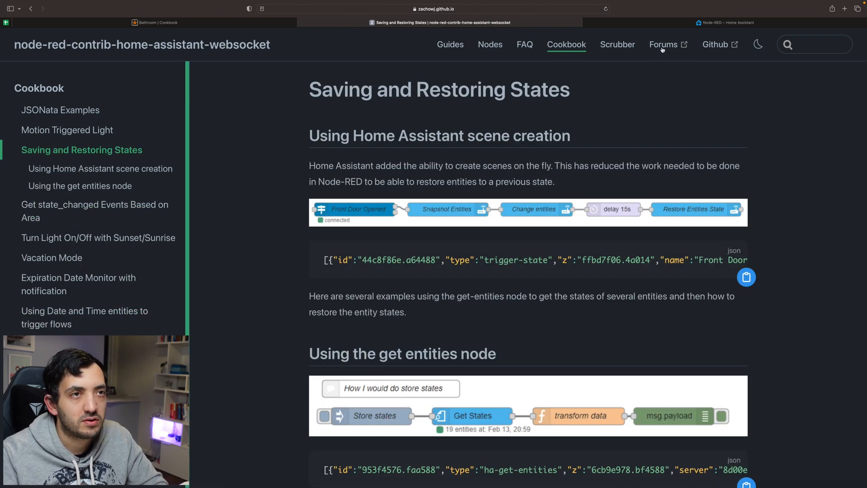
# - Return to the Node-RED editor from the Saving and Restoring States docs page
pyautogui.click(726, 23)
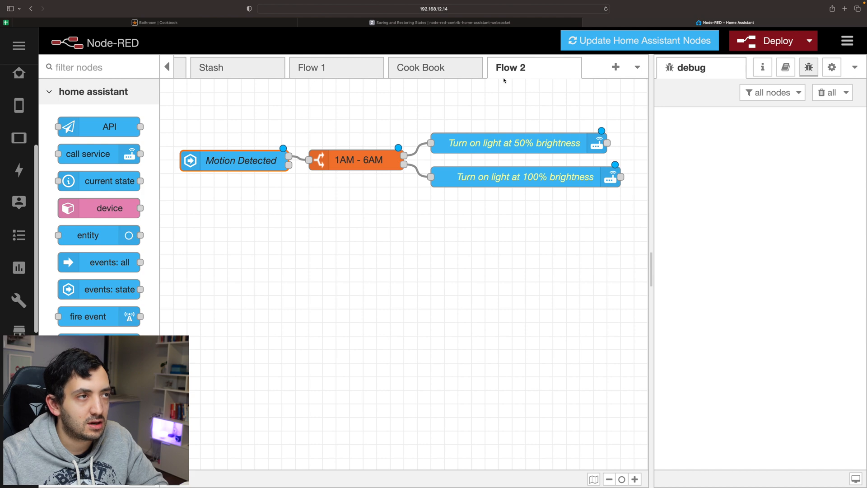
# - Open the Snapshot Entities node's scene.create settings on the Cook Book flow
pyautogui.click(436, 67)
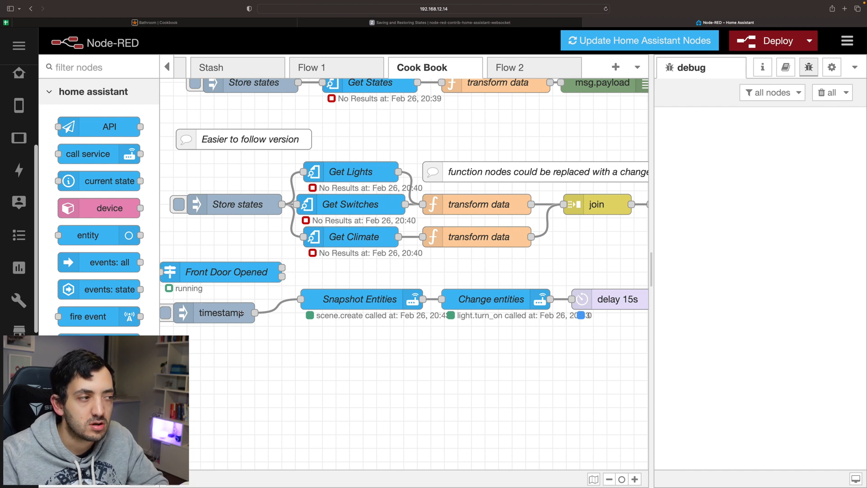
pyautogui.click(352, 299)
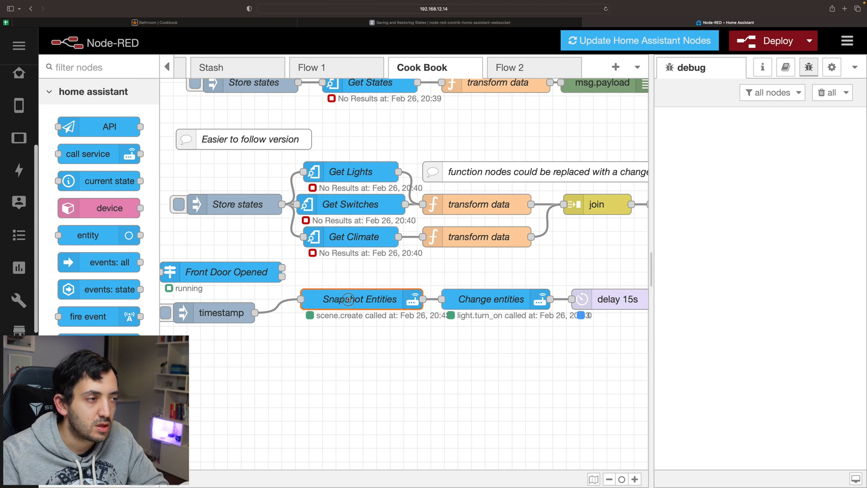
pyautogui.doubleClick(360, 298)
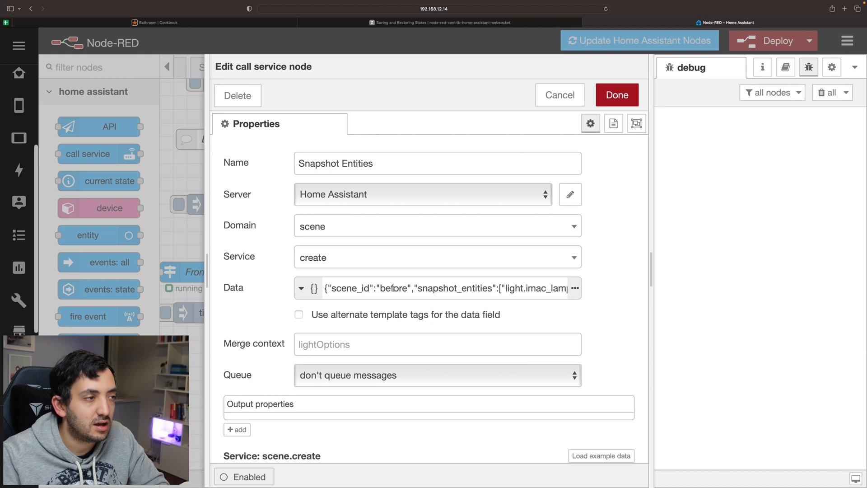
# - Review the 'before' scene data snapshotting light.imac_lamp in the JSON editor, then close it
pyautogui.doubleClick(394, 288)
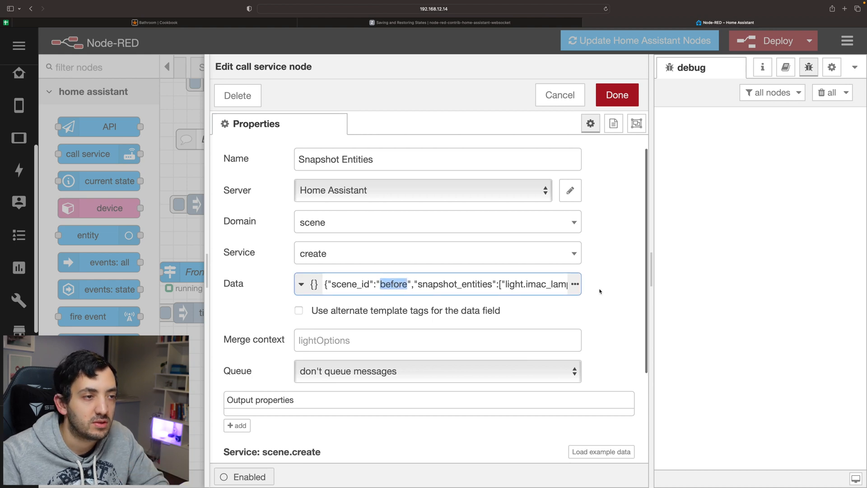
pyautogui.click(575, 284)
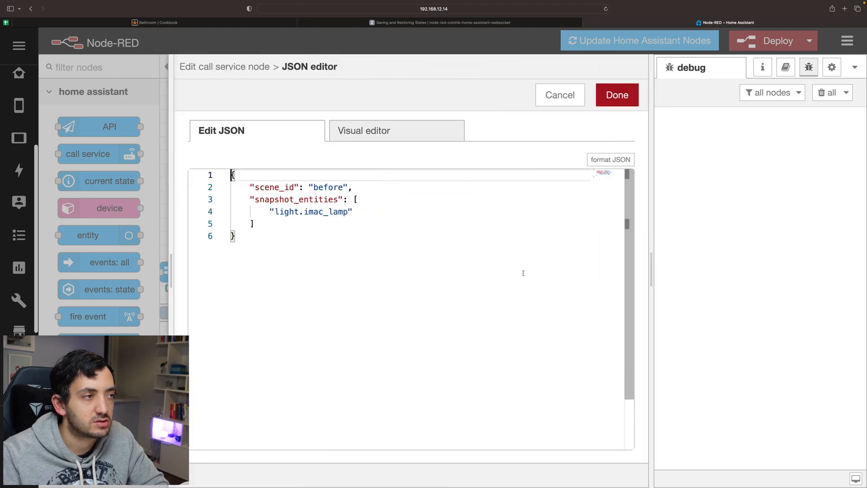
pyautogui.doubleClick(296, 199)
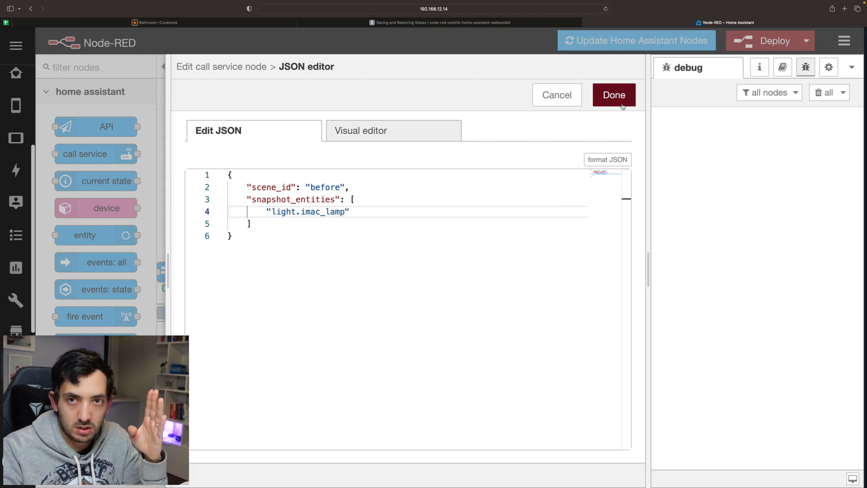
pyautogui.click(613, 95)
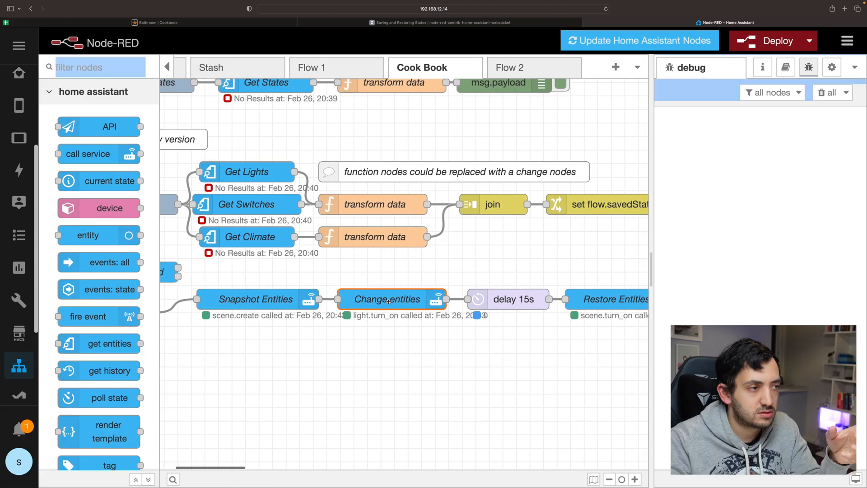
# - Inspect the Change entities node, then open the 15-second delay node's settings
pyautogui.doubleClick(387, 299)
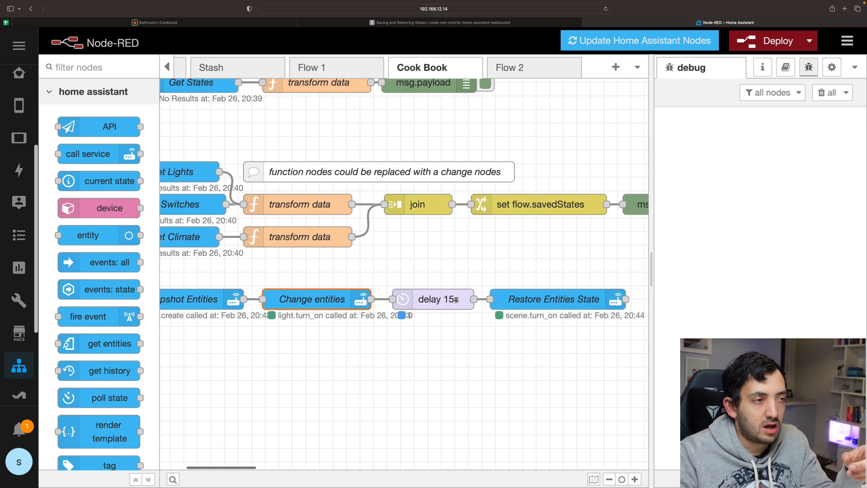
pyautogui.doubleClick(433, 299)
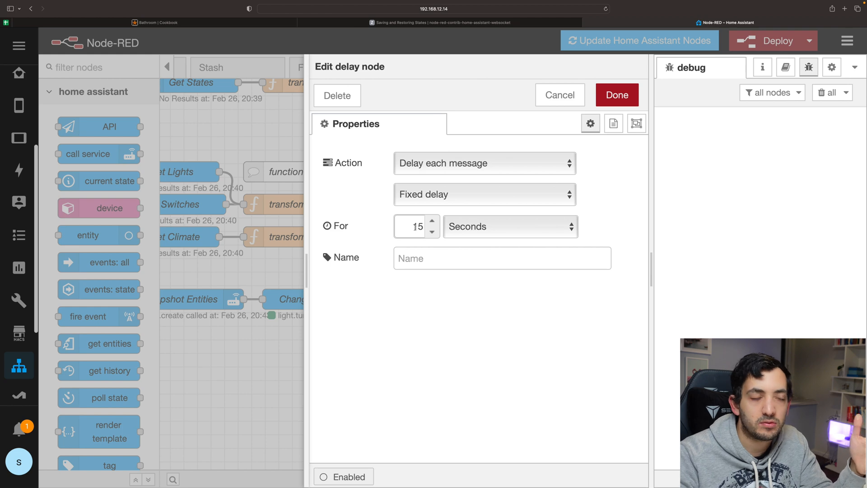
# - Close the delay node settings and scroll toward the Restore Entities State node
pyautogui.click(432, 231)
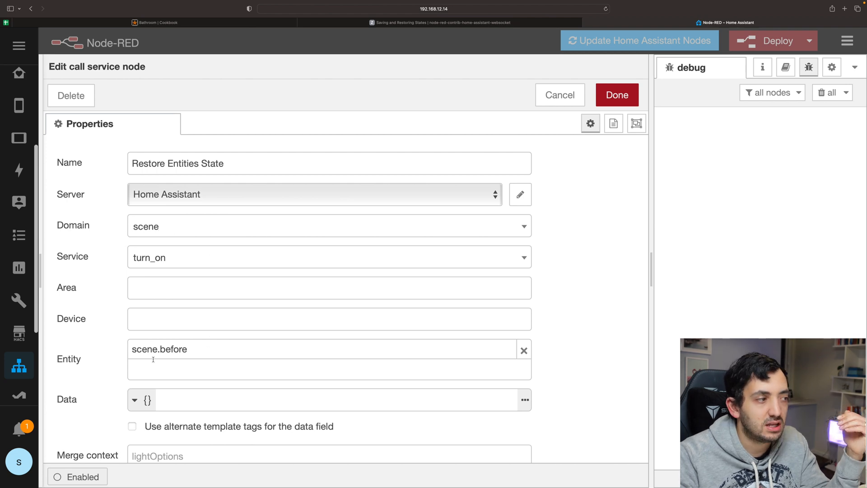
pyautogui.scroll(-3)
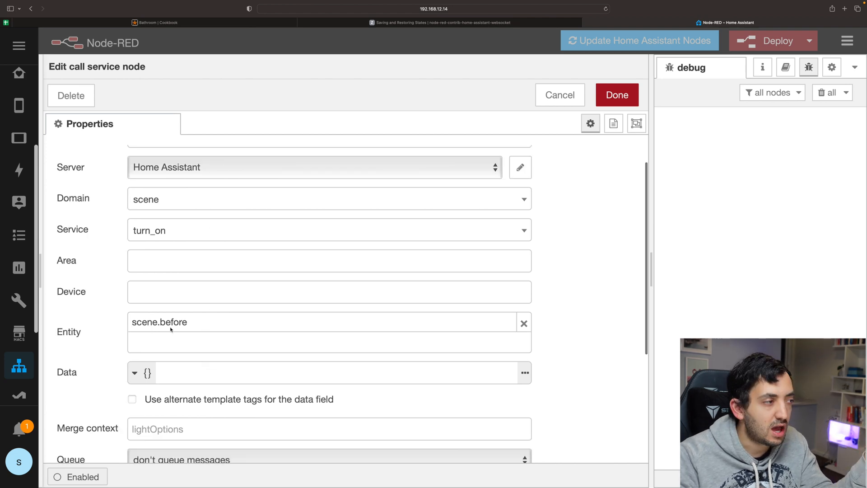
pyautogui.moveTo(173, 323)
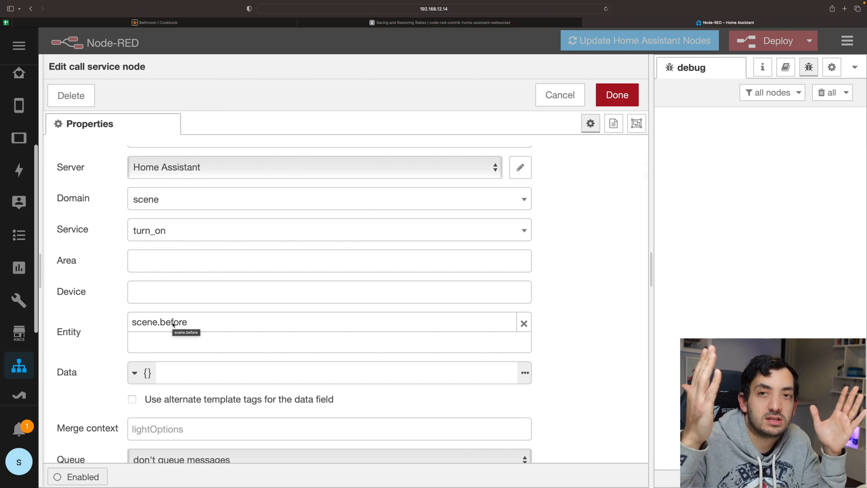